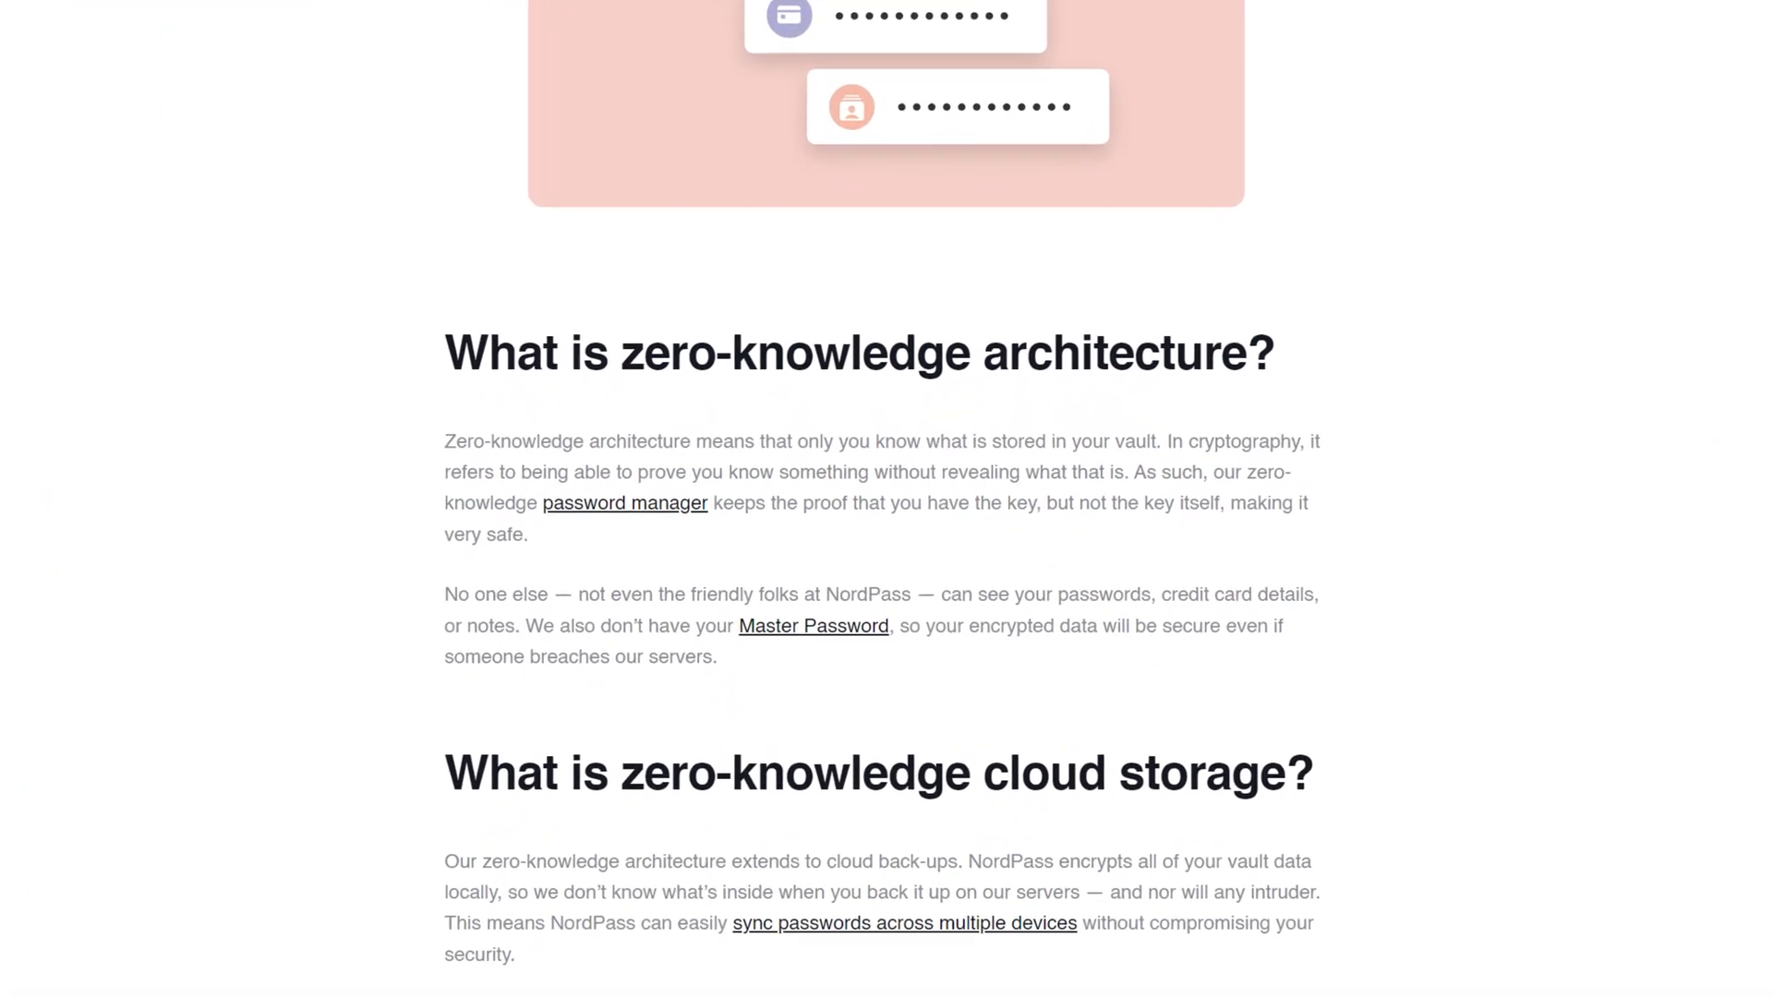
Step: Scroll the zero-knowledge page down to the architecture and cloud storage explanations
{"action": "scroll", "scroll_direction": "down", "scroll_amount": 3}
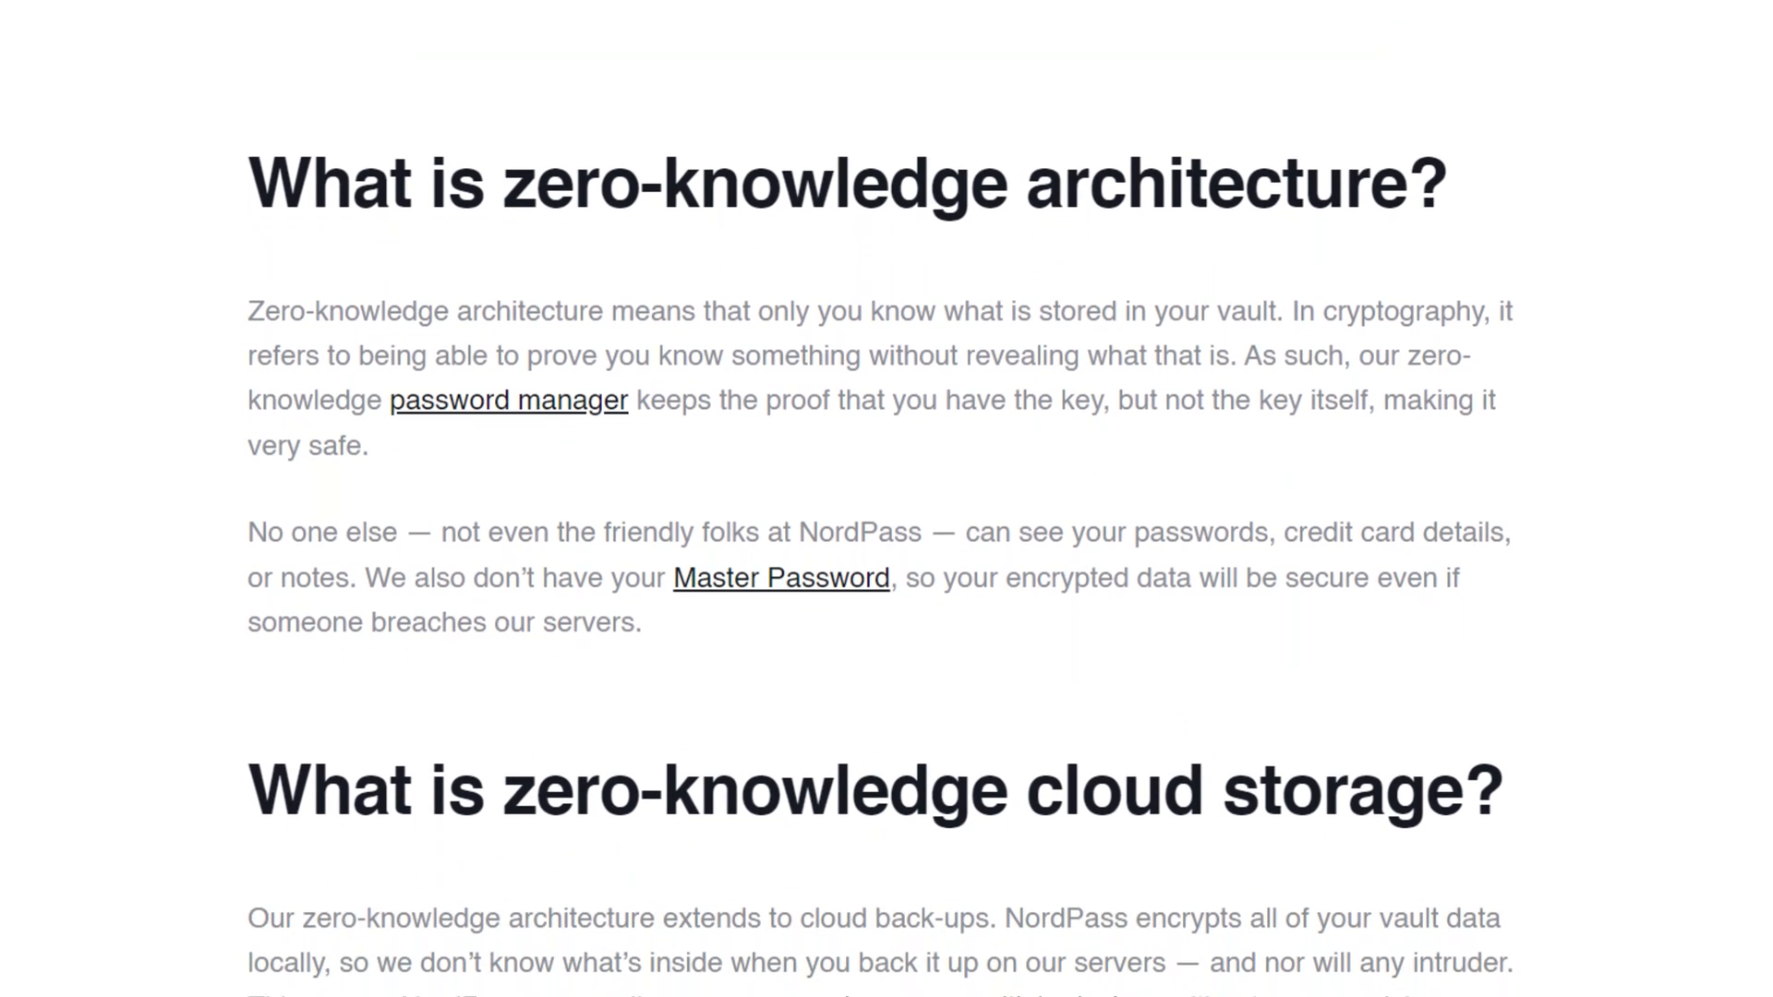
{"action": "scroll", "scroll_direction": "down", "scroll_amount": 3}
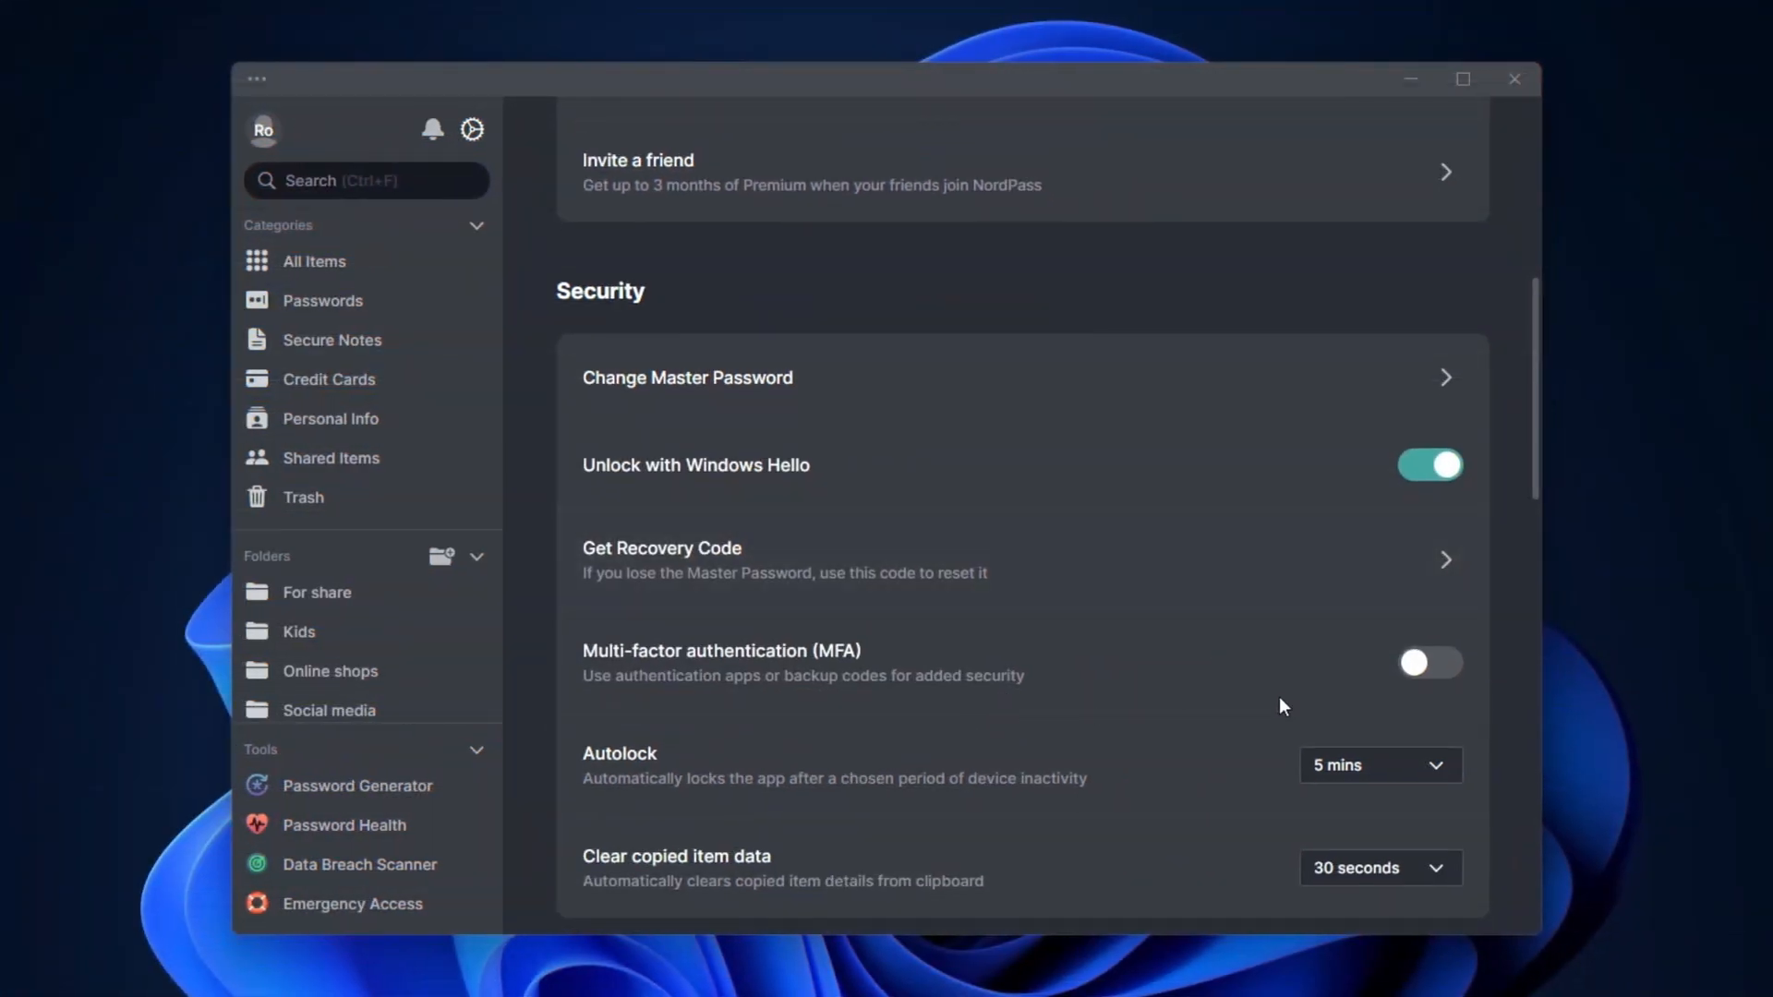
Step: Return from Security settings to the All Items vault list
{"action": "left_click", "coordinate": [1430, 661]}
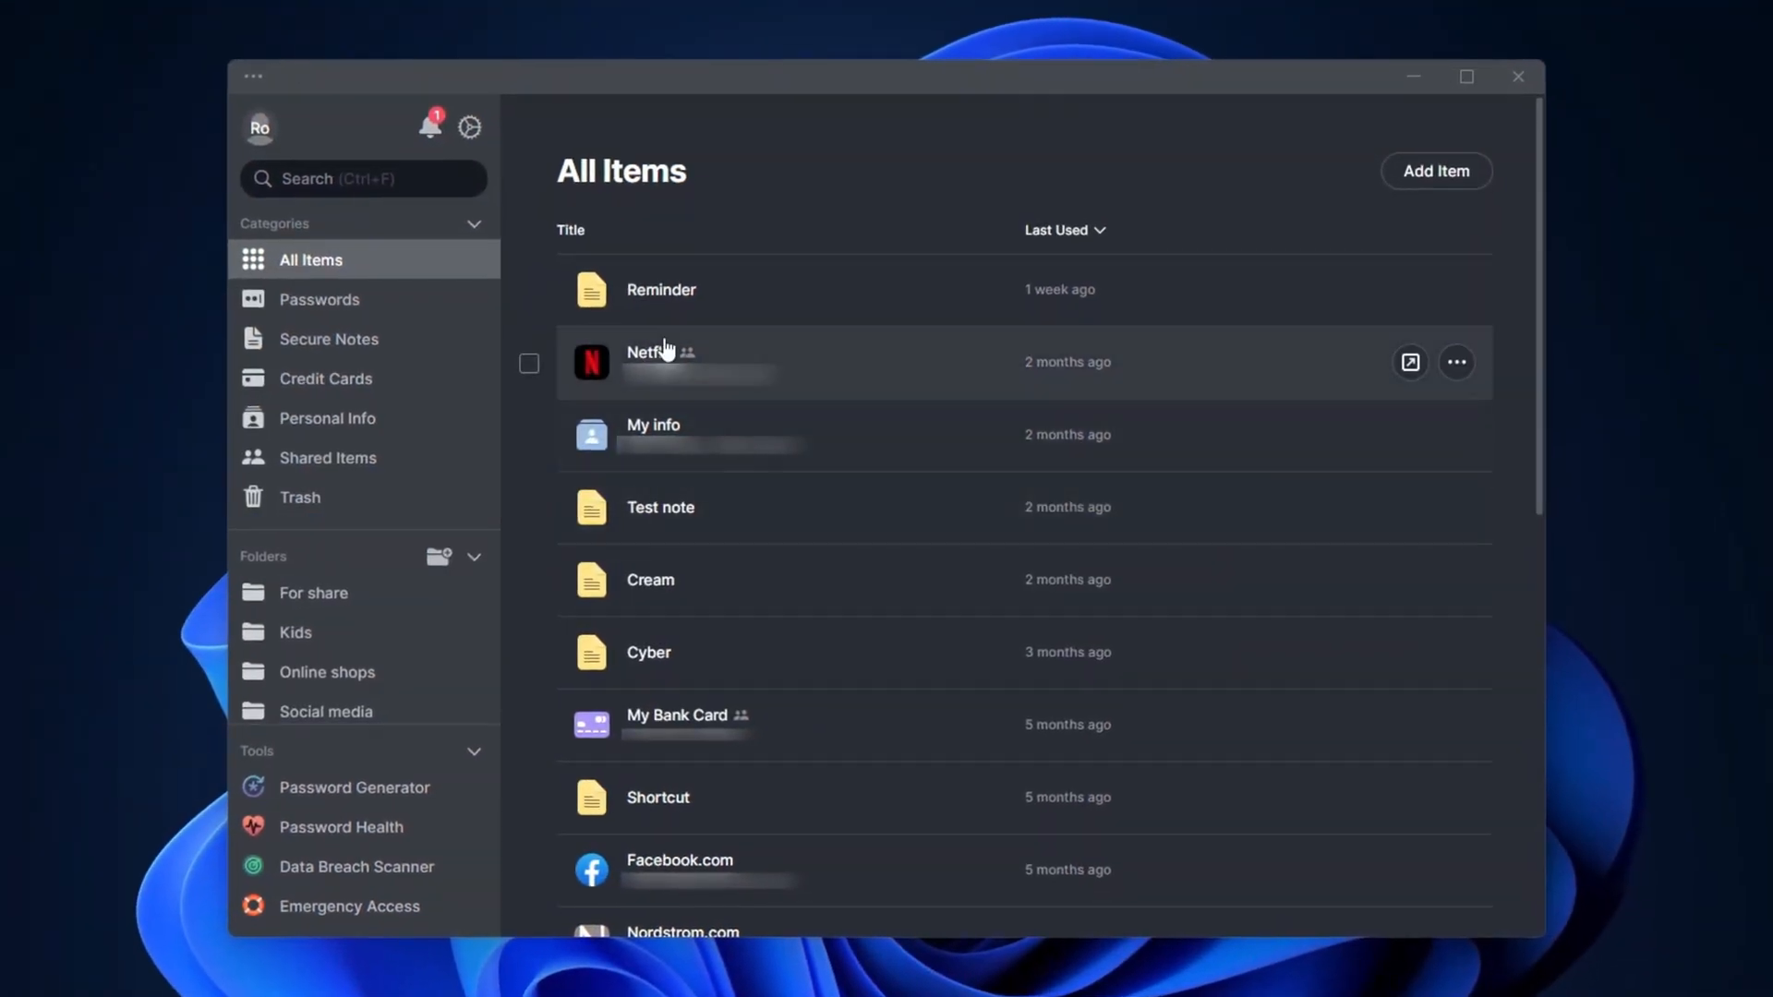
Step: Browse the Passwords, Personal Info and empty Trash categories, ending back on All Items
{"action": "left_click", "coordinate": [319, 298]}
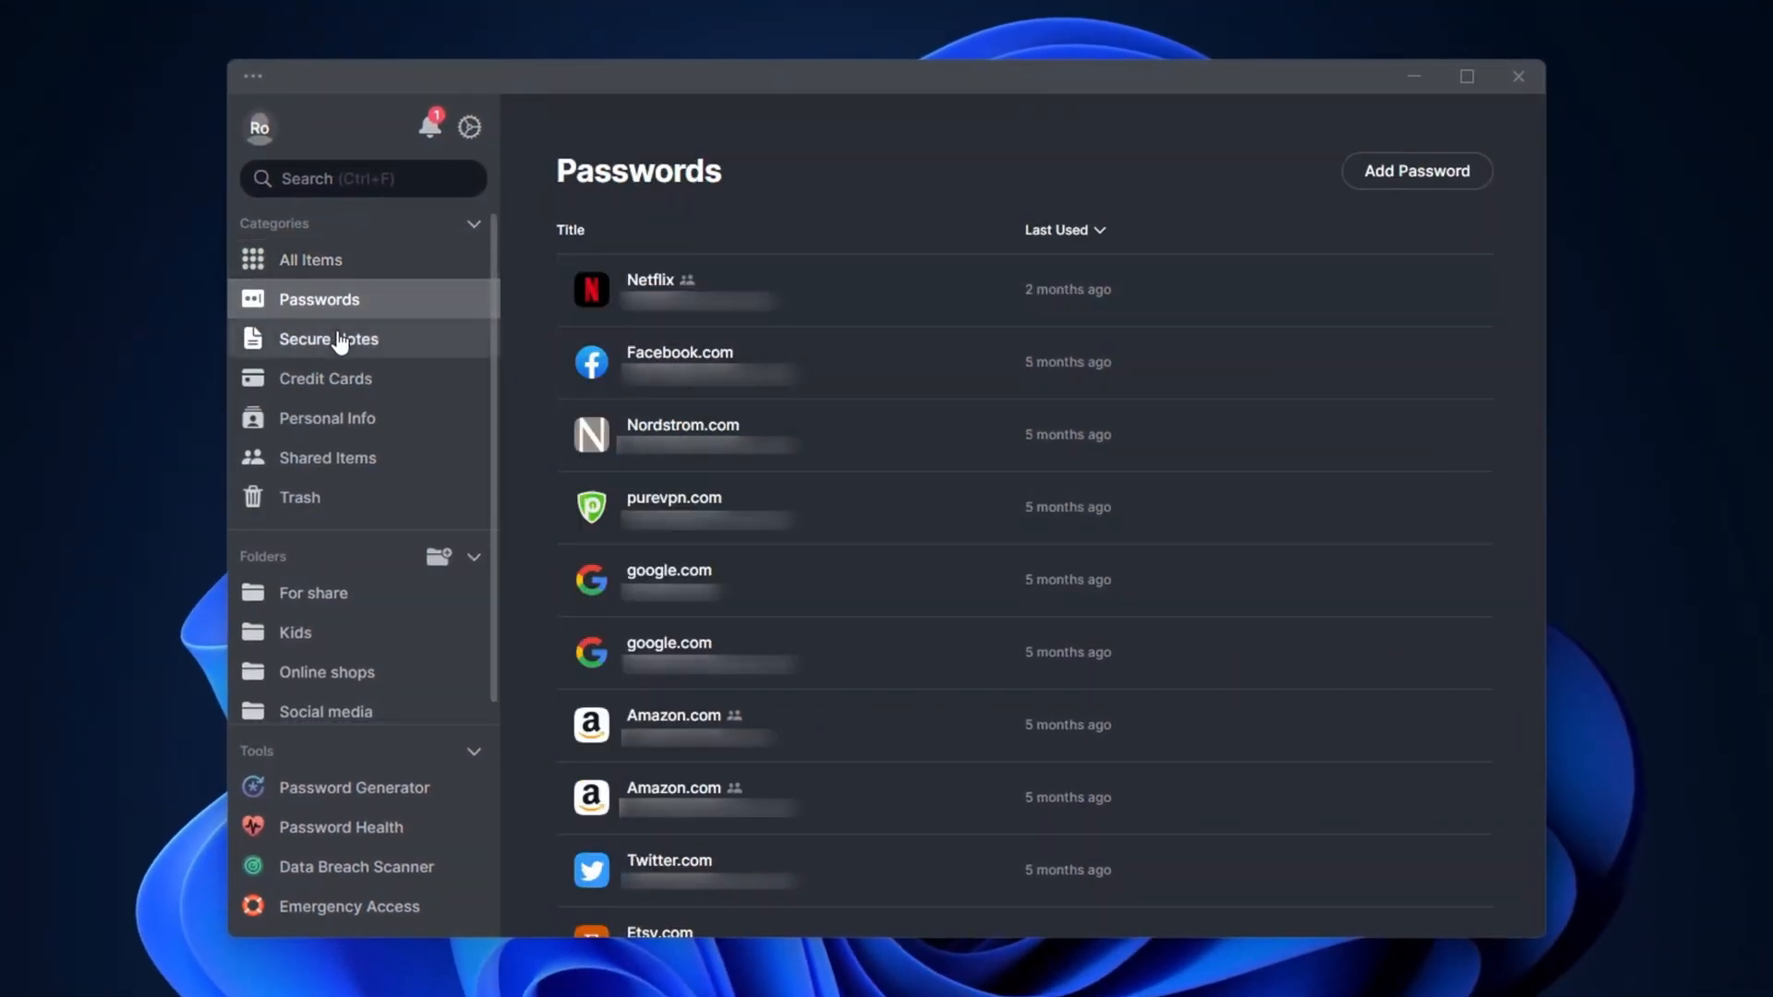
{"action": "left_click", "coordinate": [326, 417]}
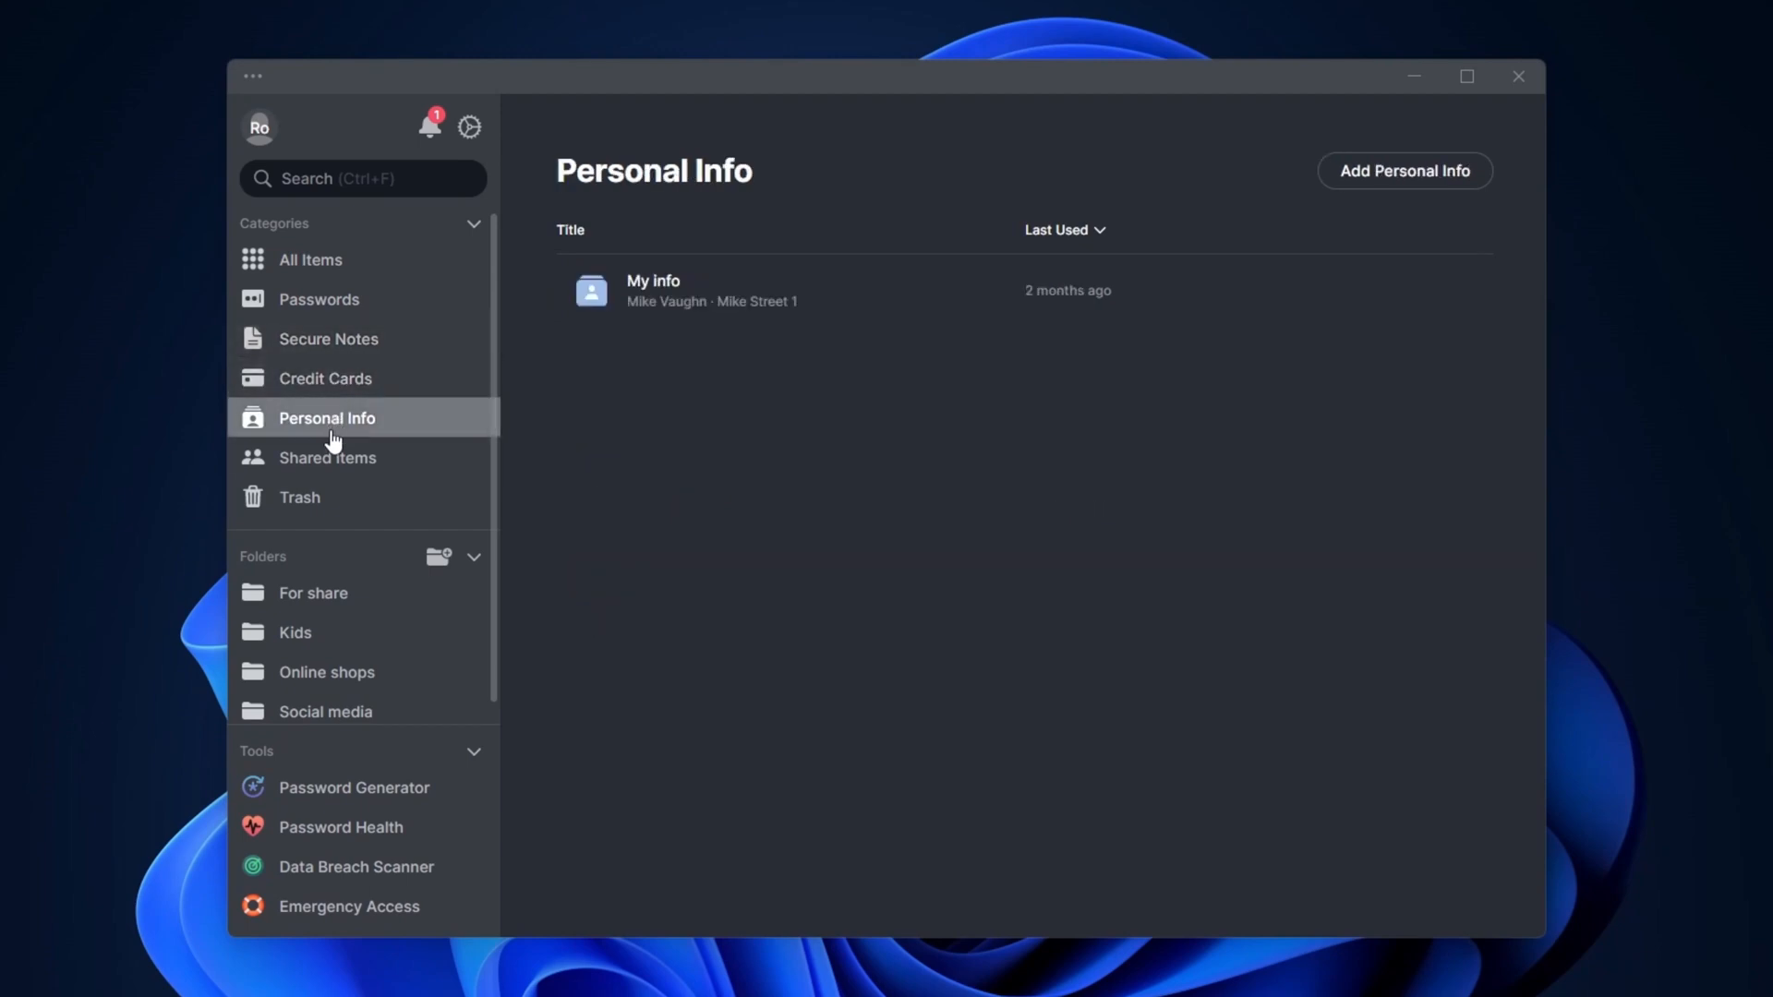
{"action": "left_click", "coordinate": [298, 497]}
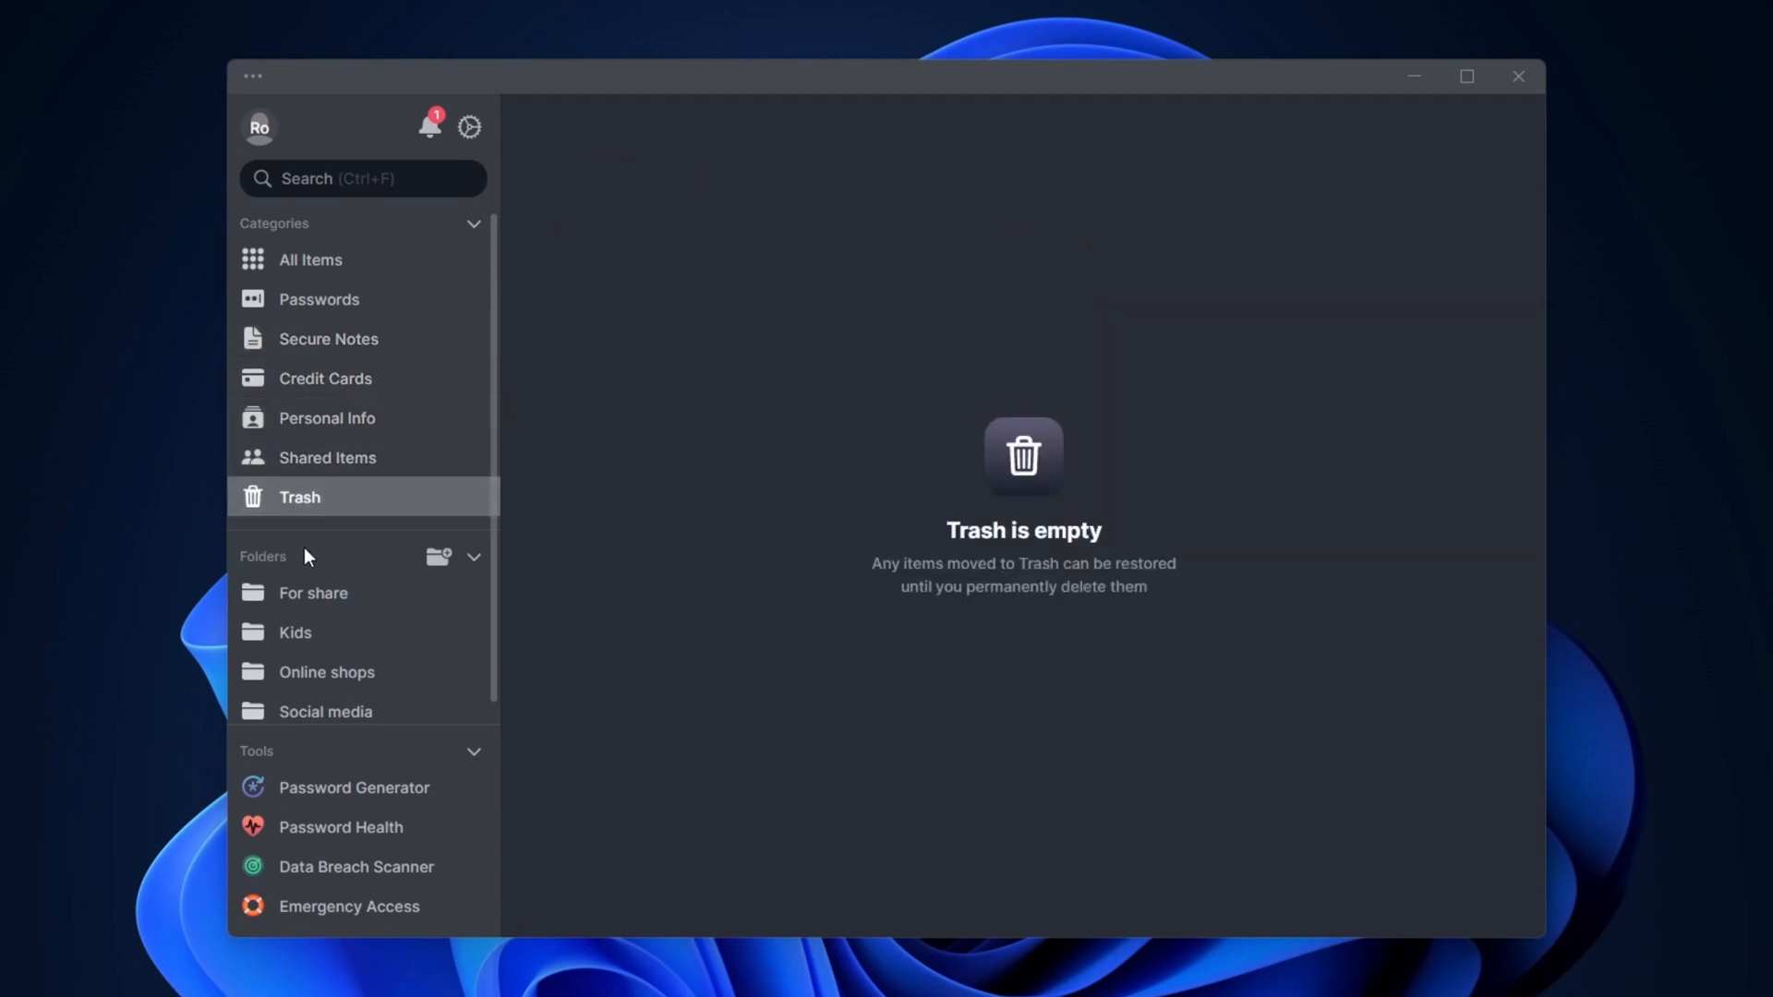
{"action": "left_click", "coordinate": [311, 259]}
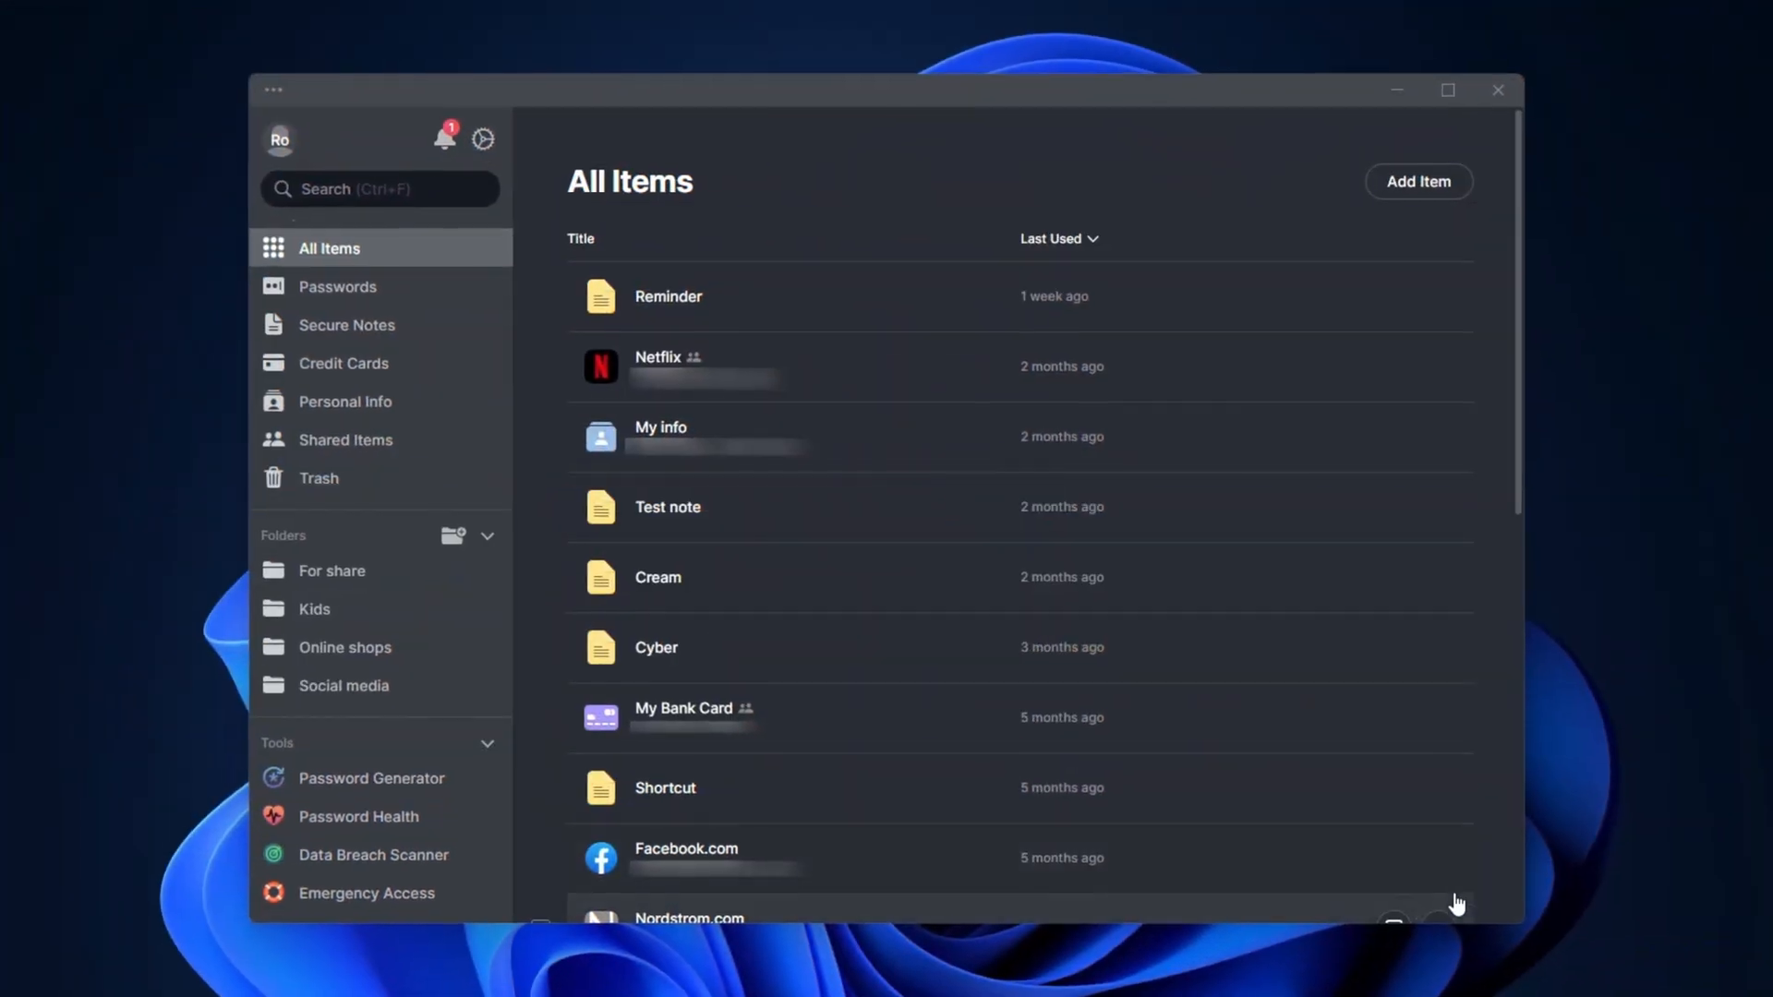
Step: Share the Facebook.com login with limited rights selected, then show the Passwords category
{"action": "left_click", "coordinate": [1441, 860]}
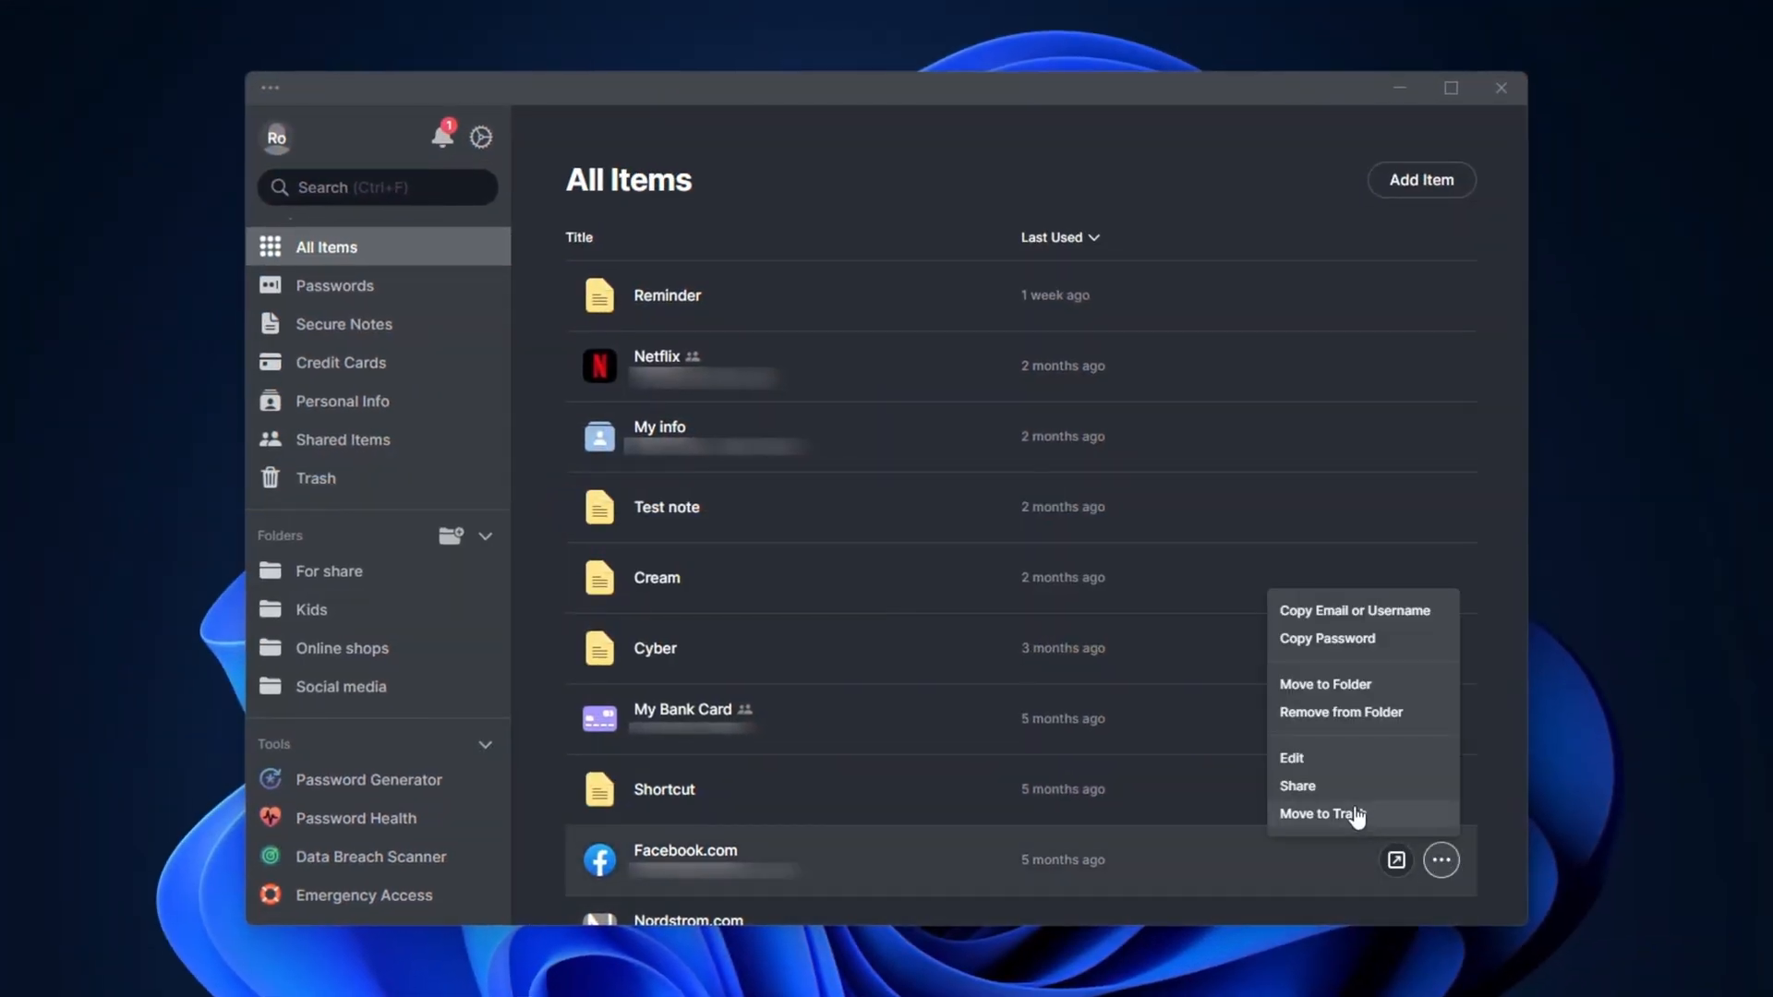
{"action": "left_click", "coordinate": [1296, 786]}
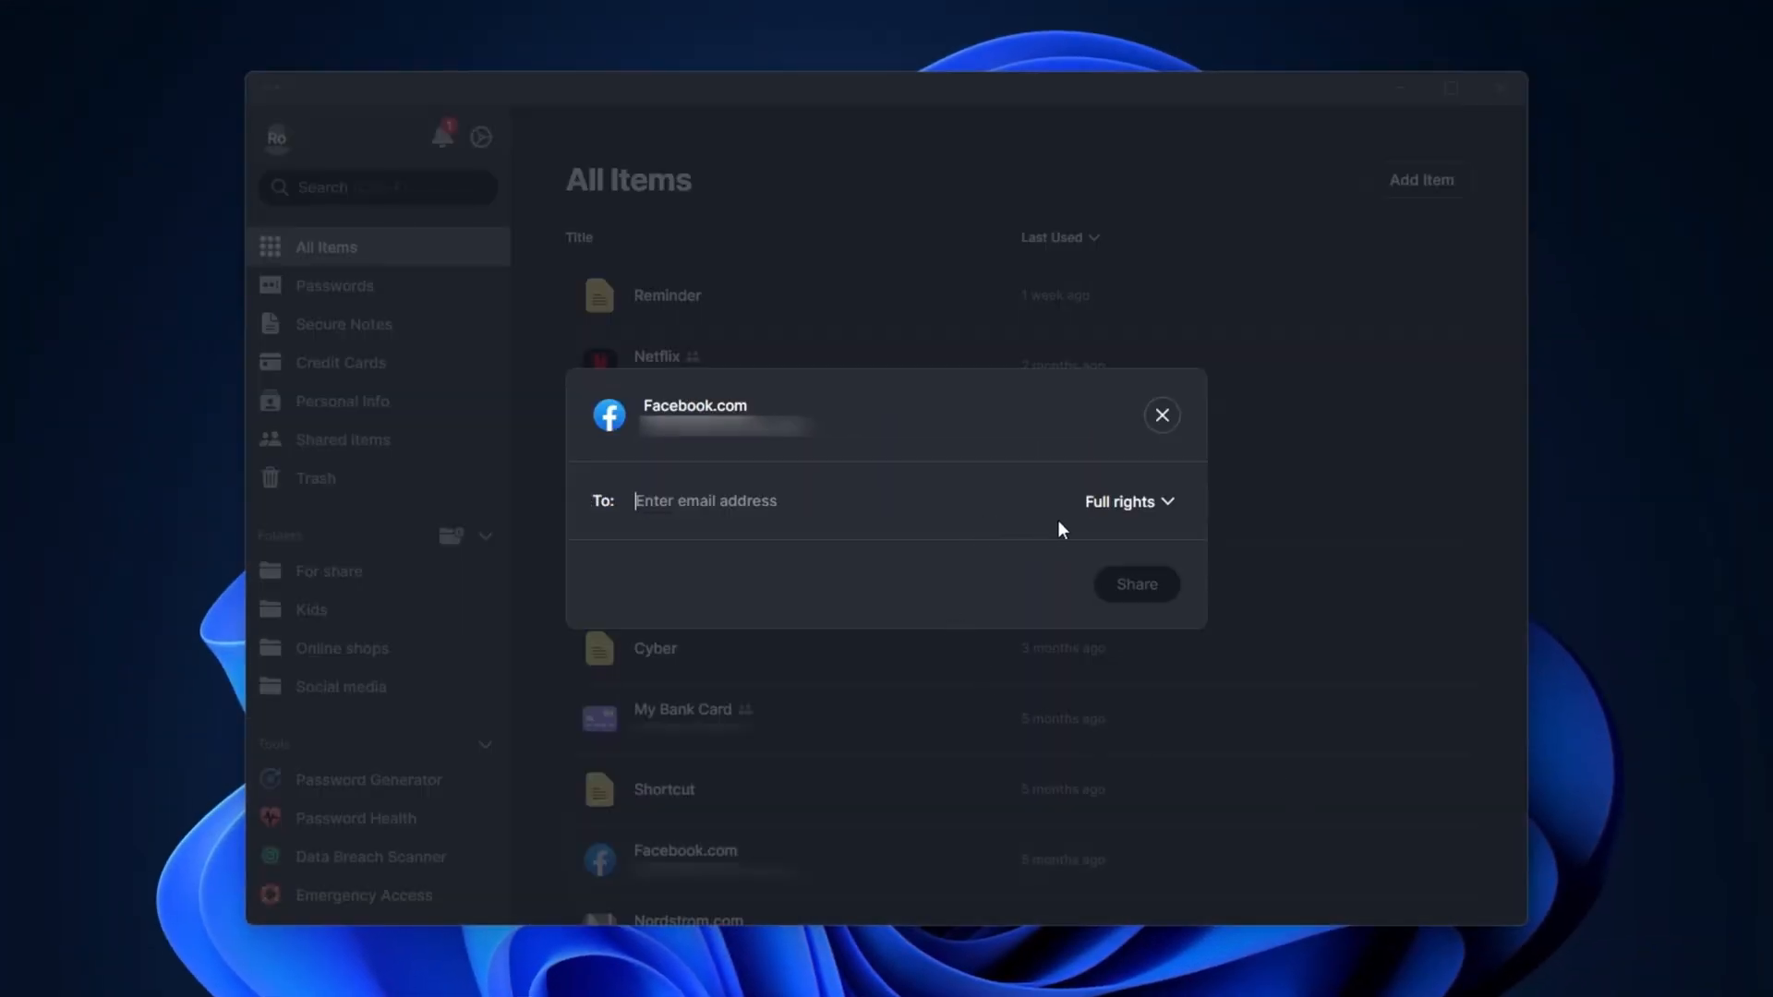
{"action": "left_click", "coordinate": [1129, 501]}
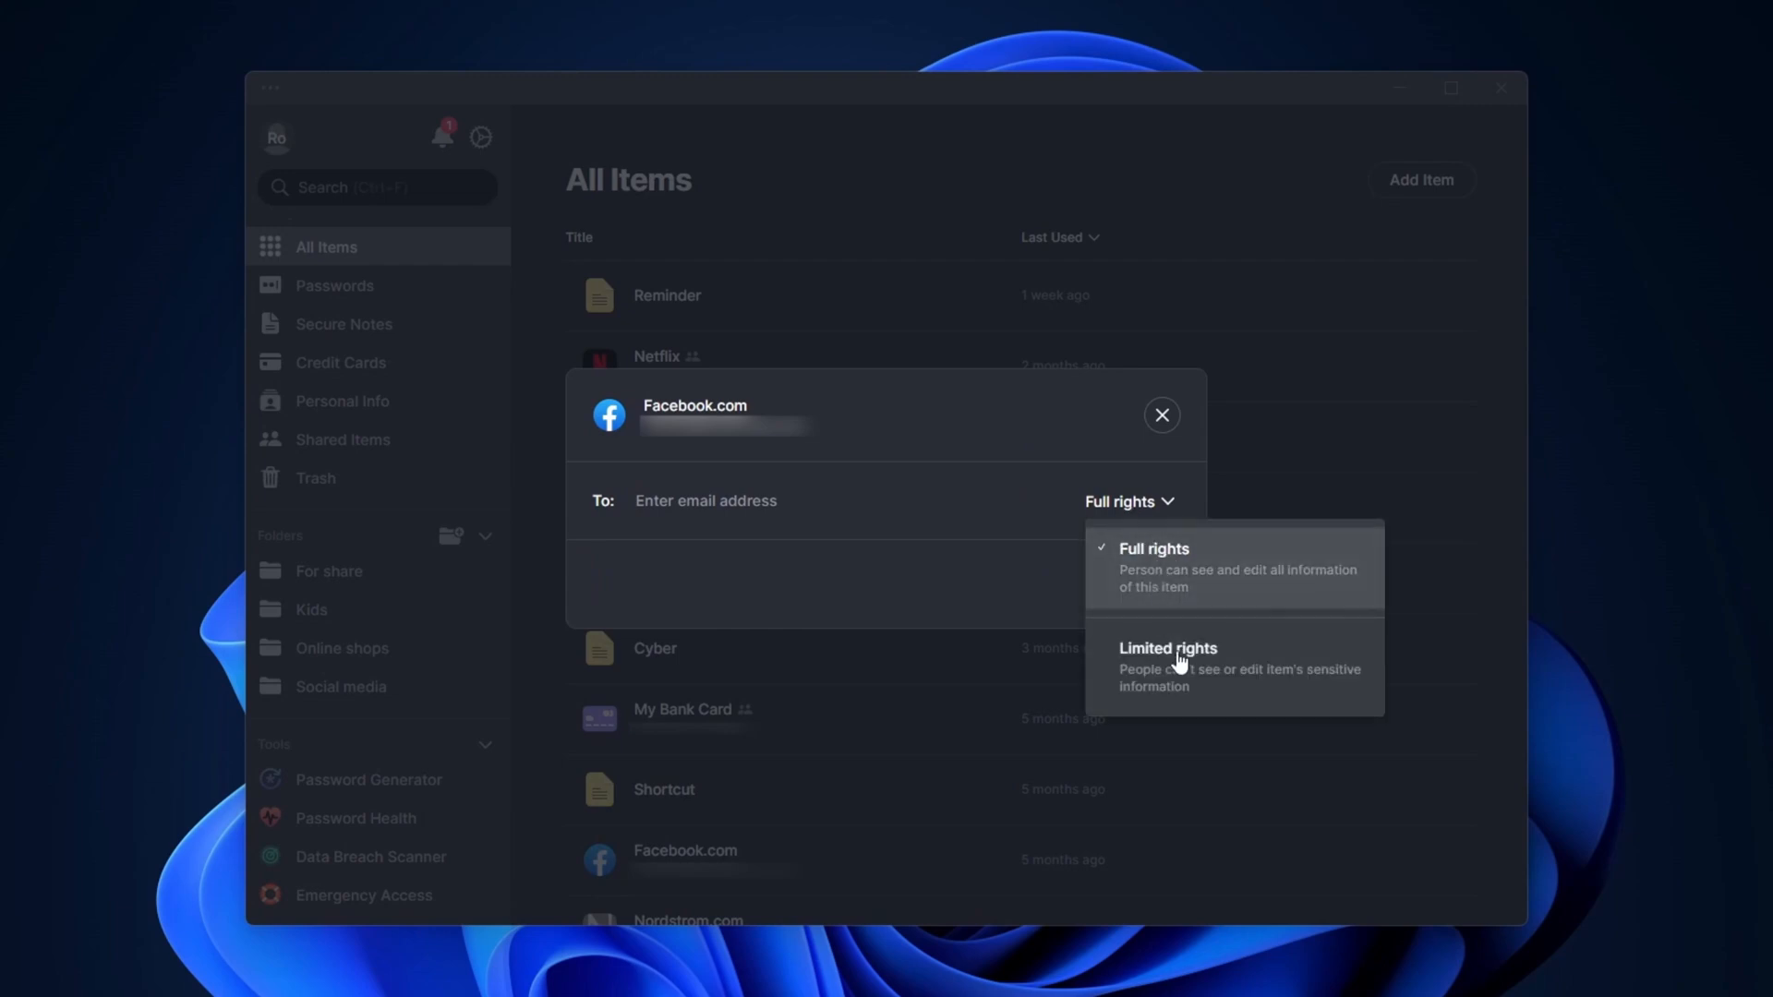
{"action": "left_click", "coordinate": [333, 285]}
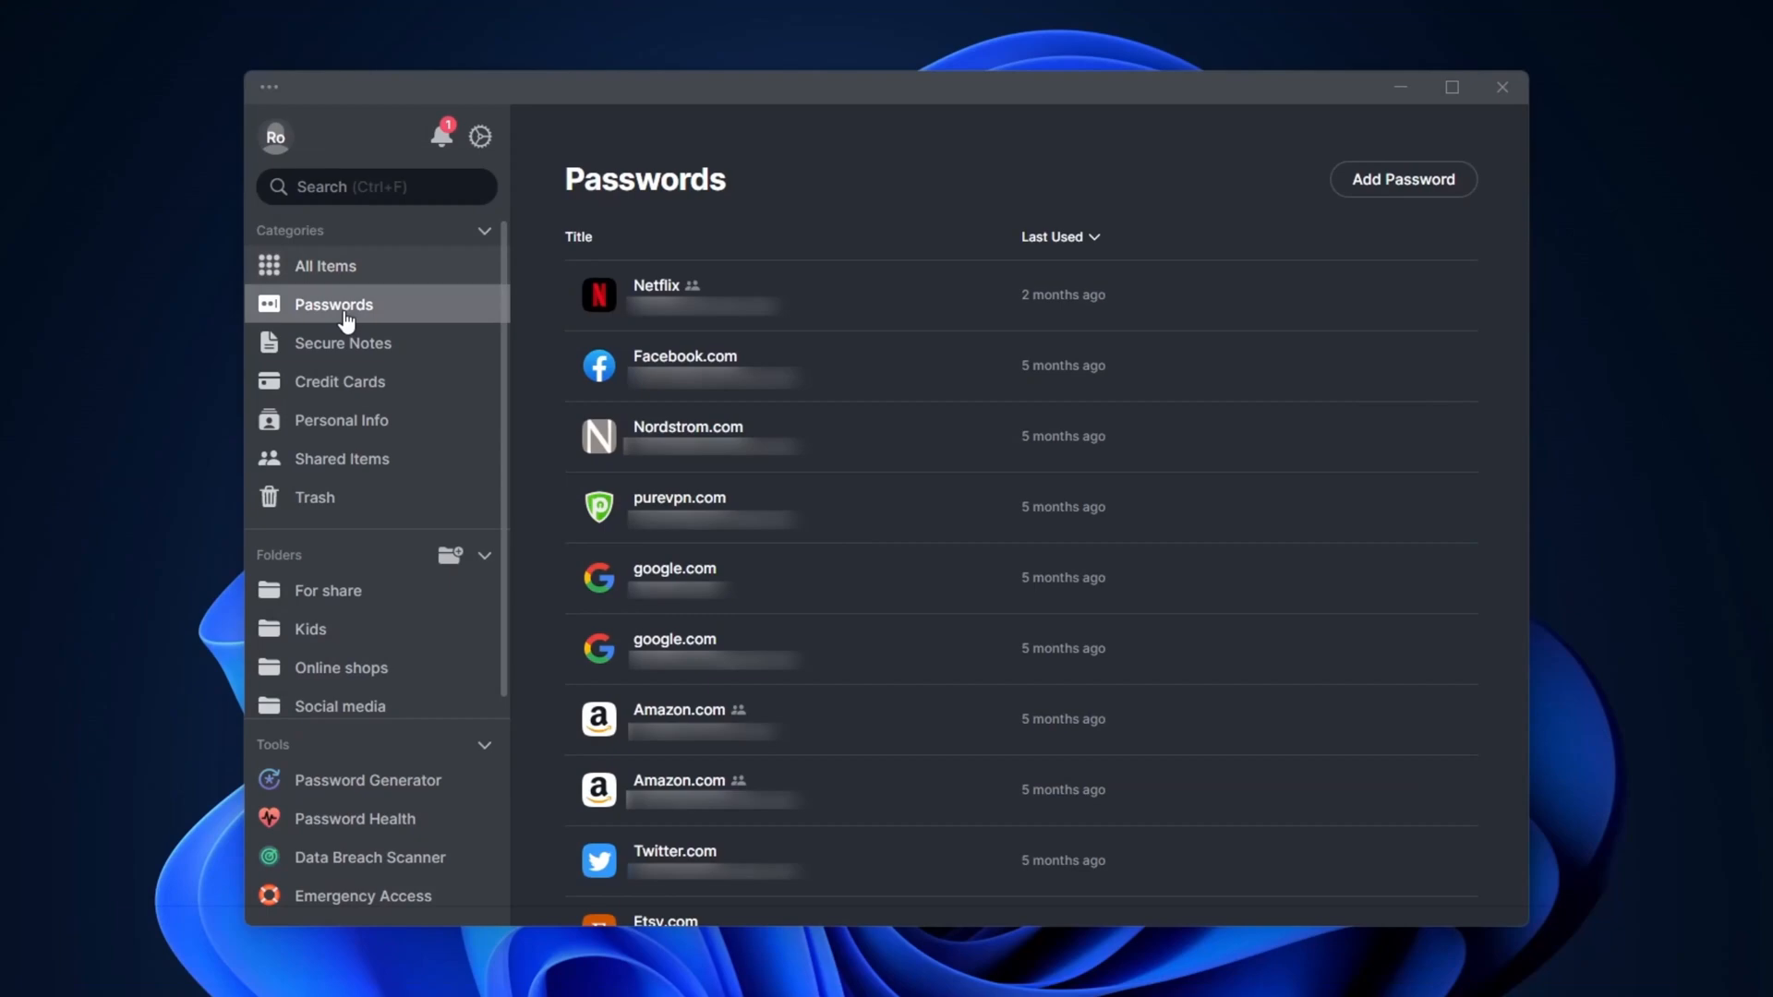
{"action": "left_click", "coordinate": [339, 381]}
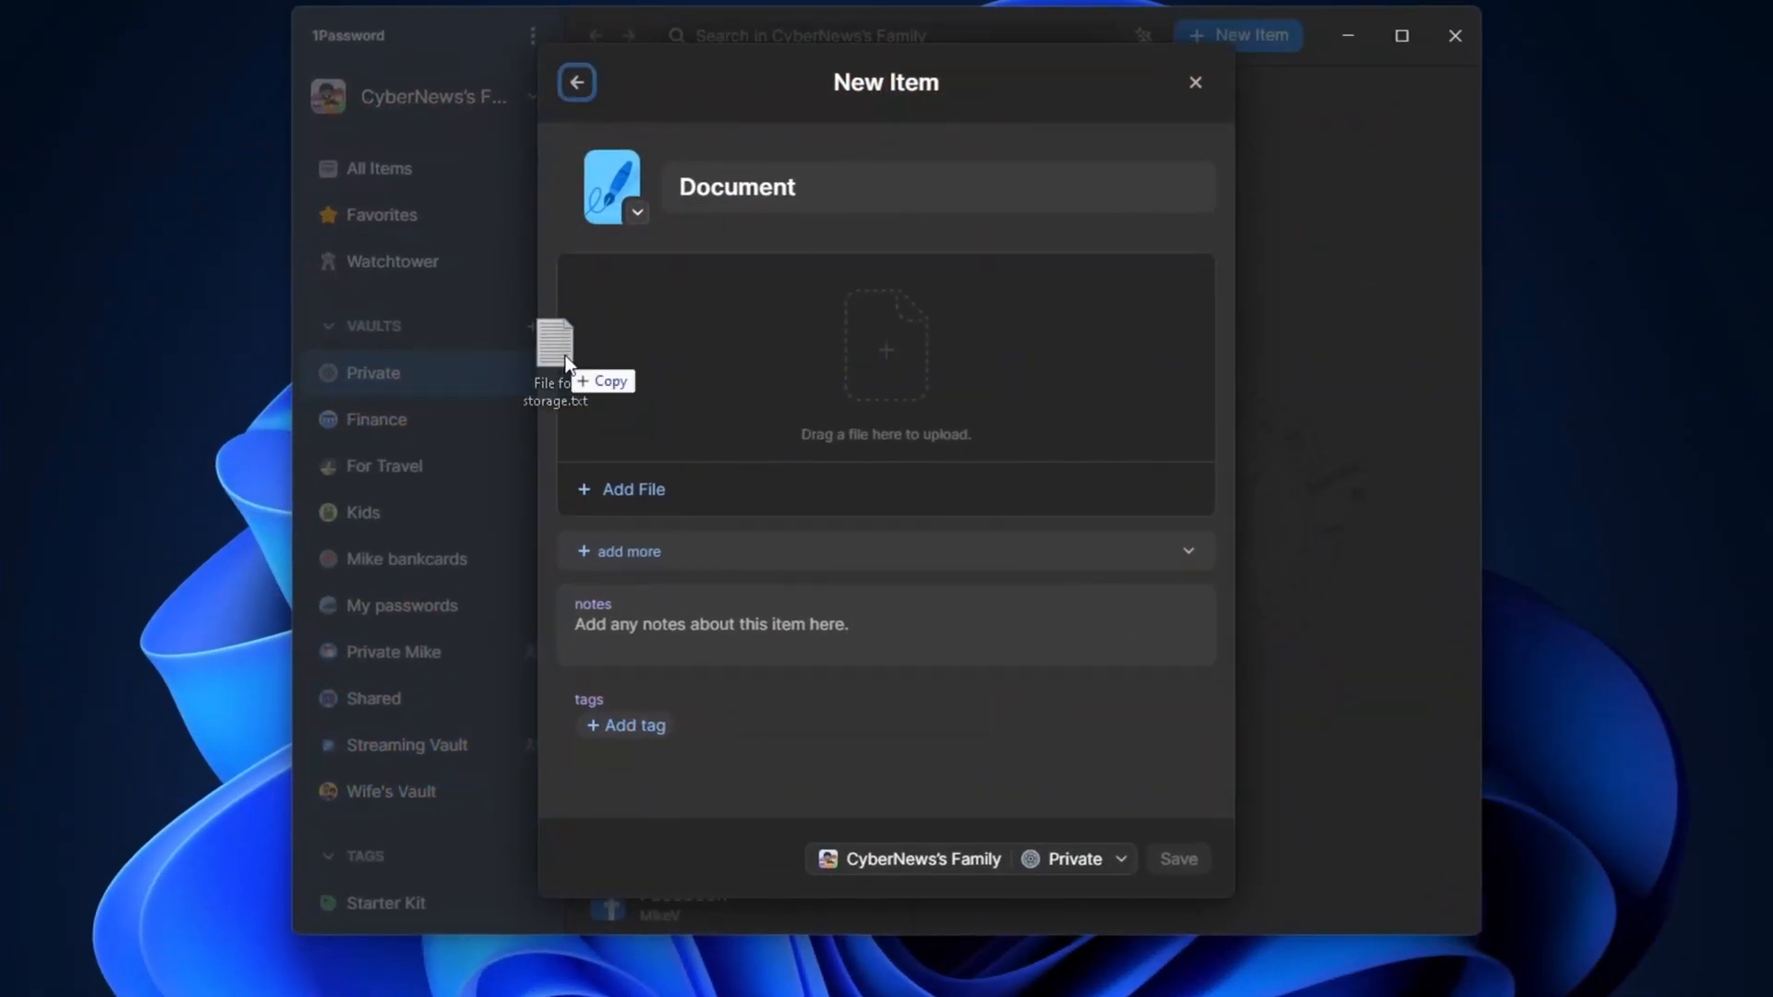
Step: Drag the .txt file onto the new Document item's upload area
{"action": "left_click_drag", "start_coordinate": [554, 351], "coordinate": [886, 344]}
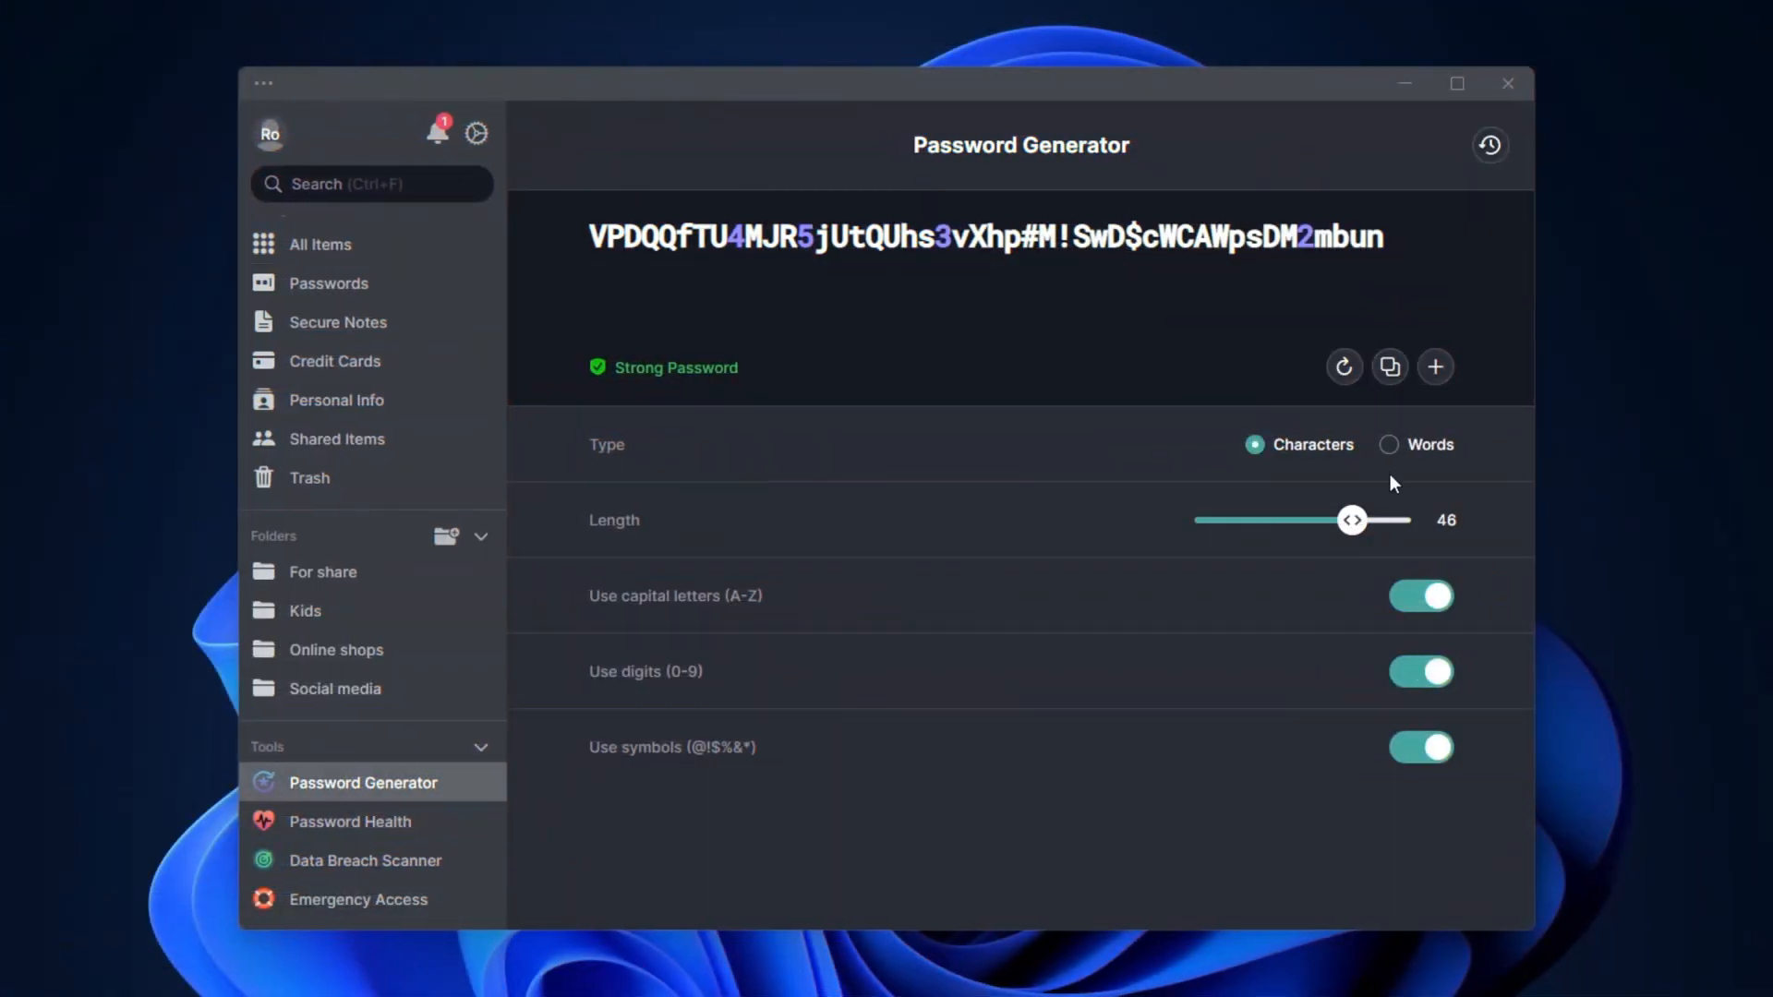
Step: Try Words then Characters generator modes, then view the Old Passwords group in Password Health
{"action": "left_click", "coordinate": [1405, 445]}
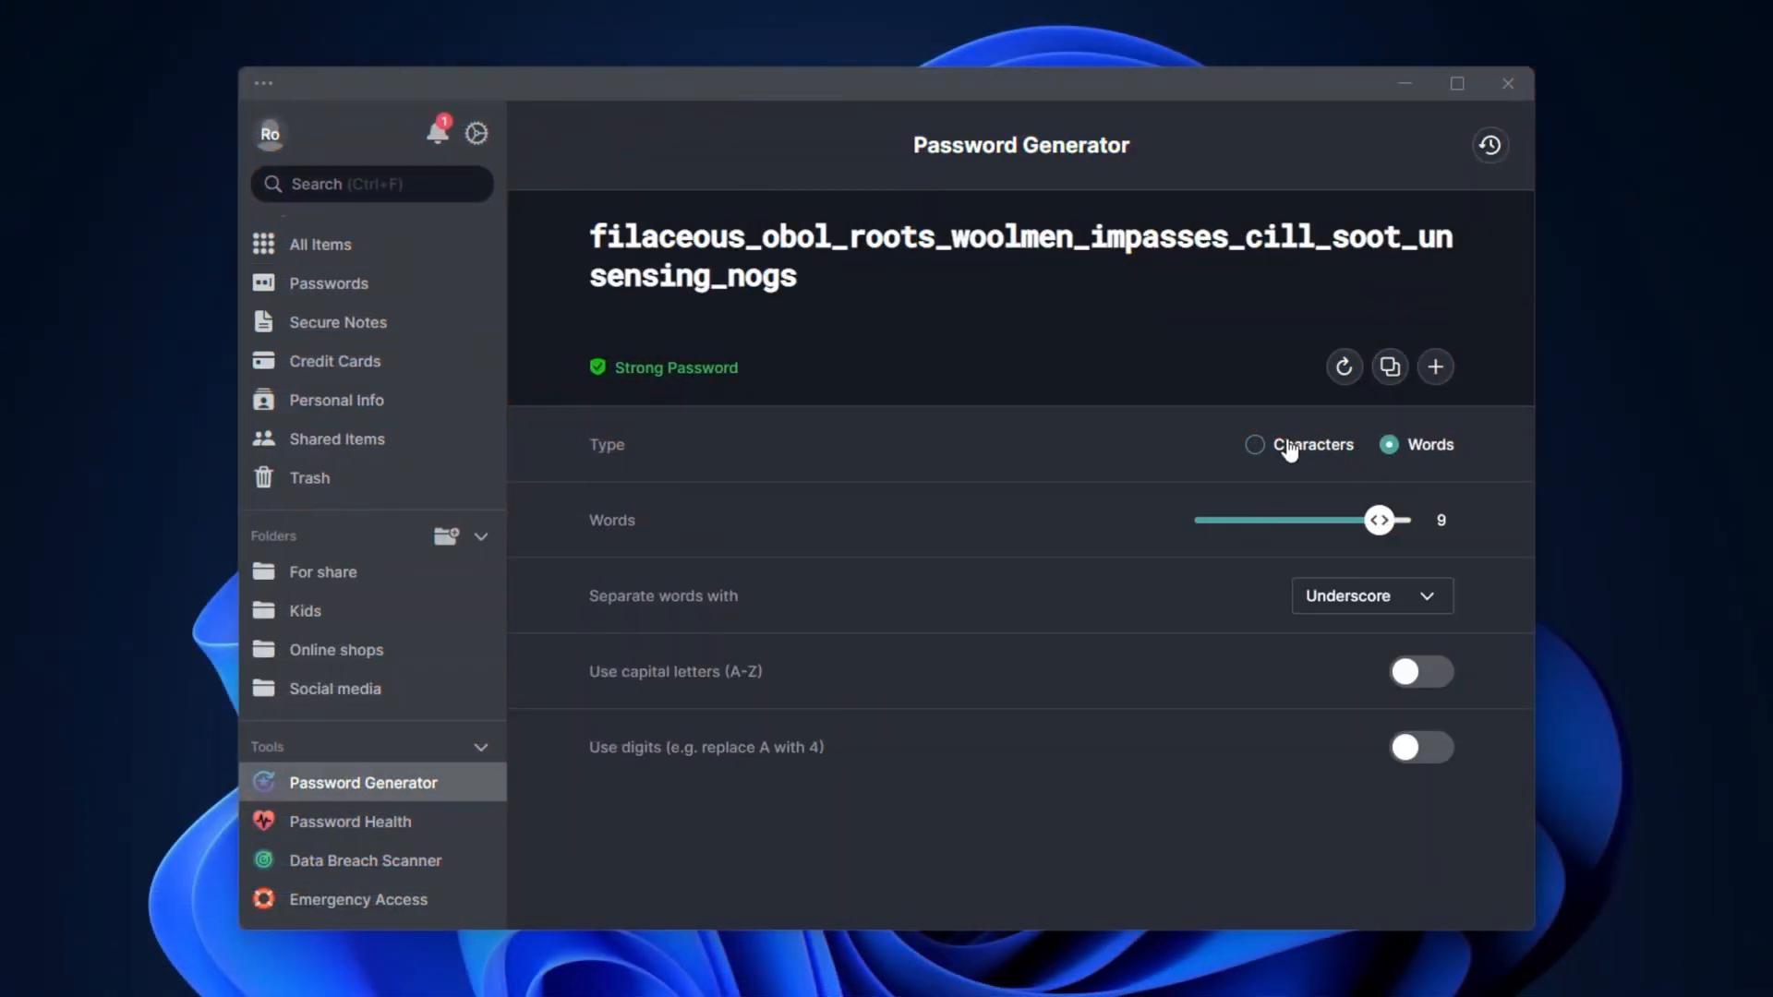
{"action": "left_click", "coordinate": [1255, 445]}
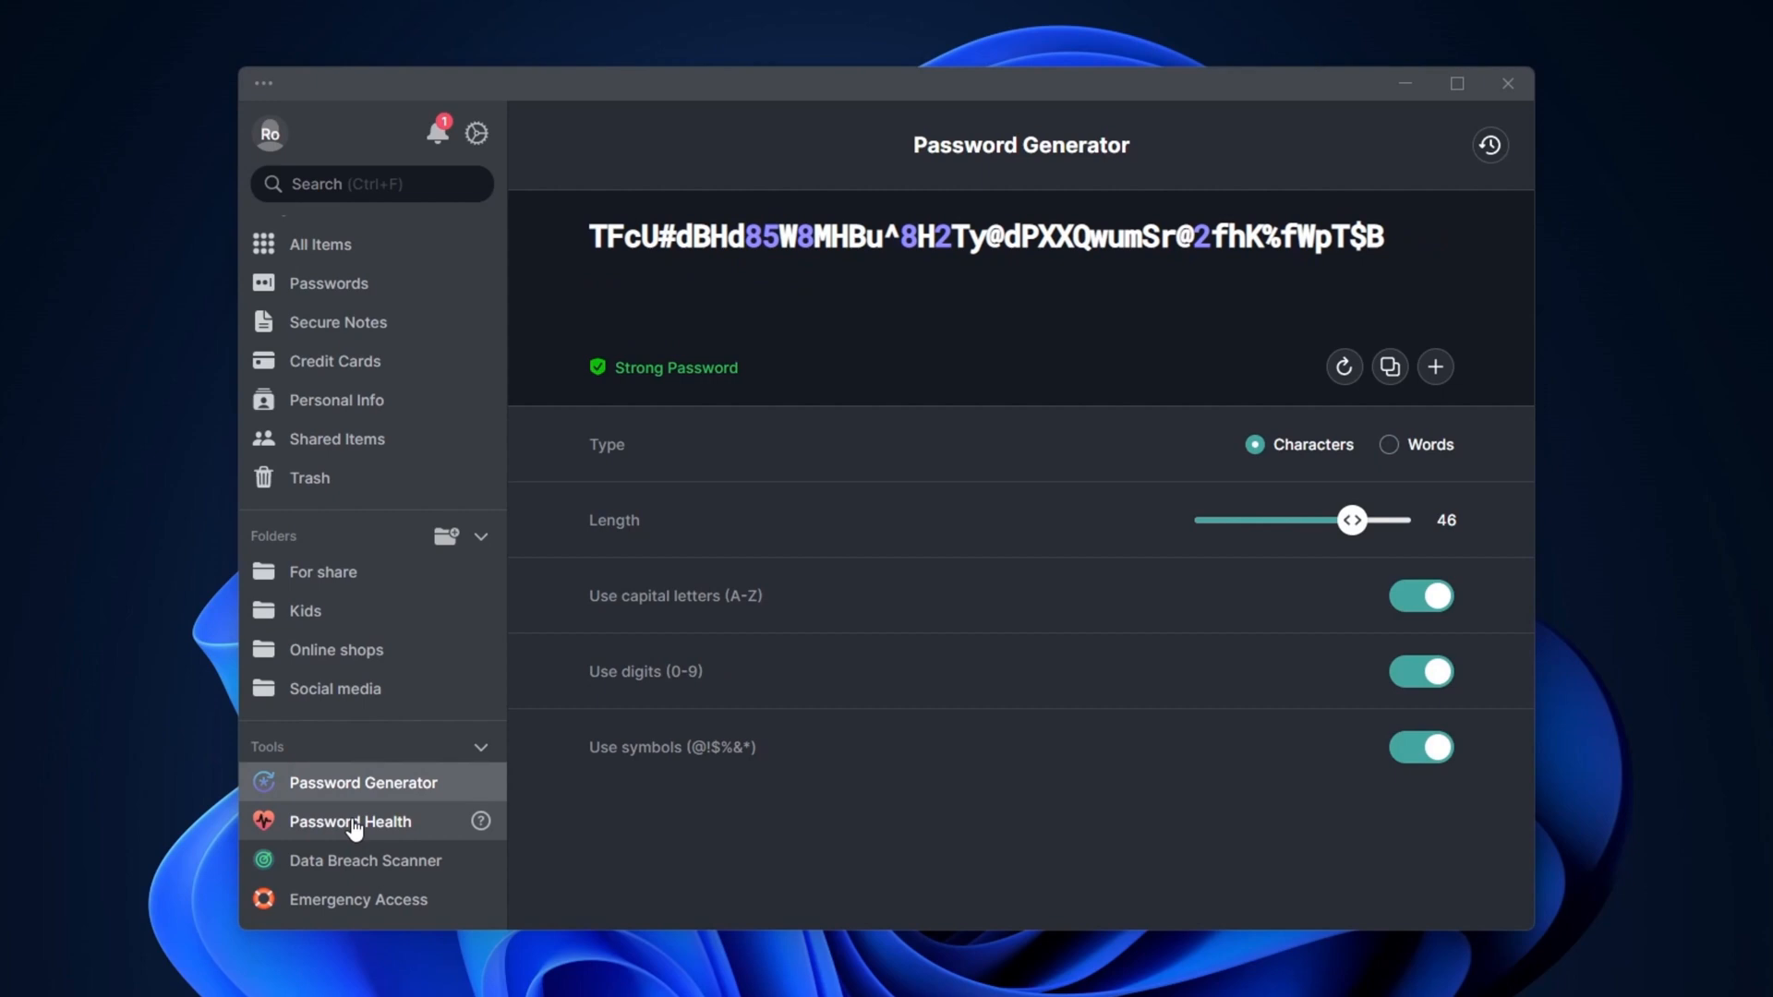
{"action": "left_click", "coordinate": [351, 821]}
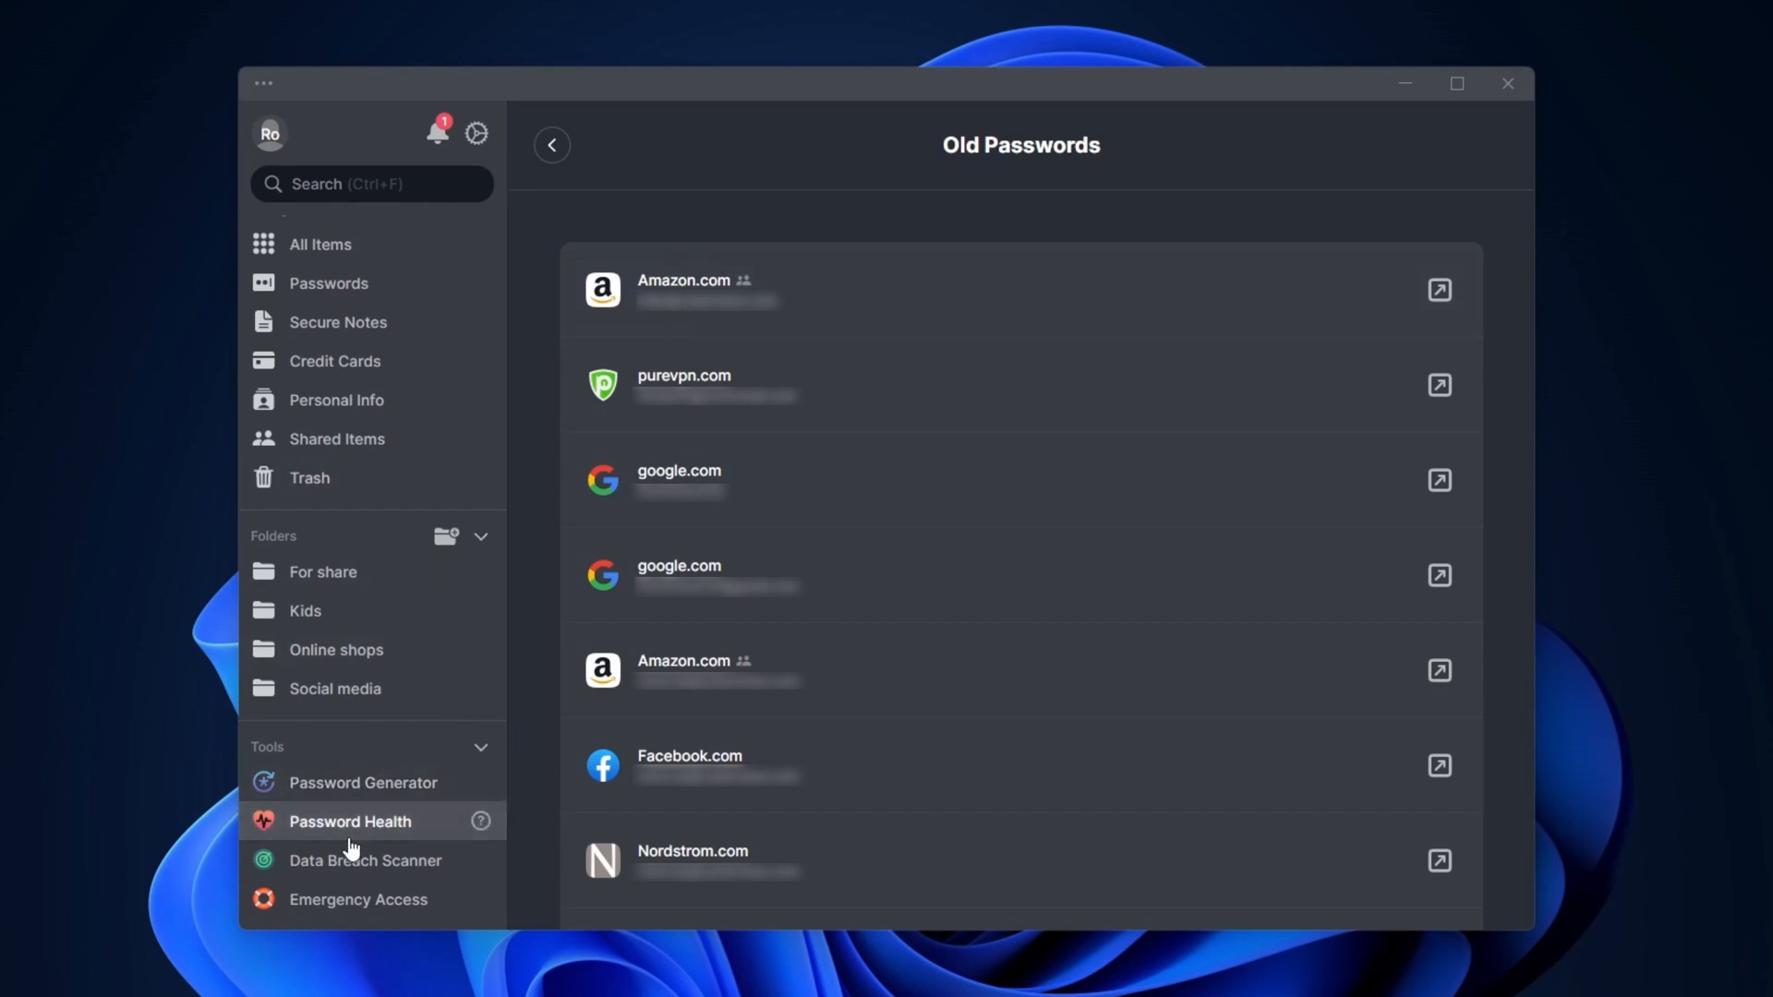
{"action": "left_click", "coordinate": [364, 859]}
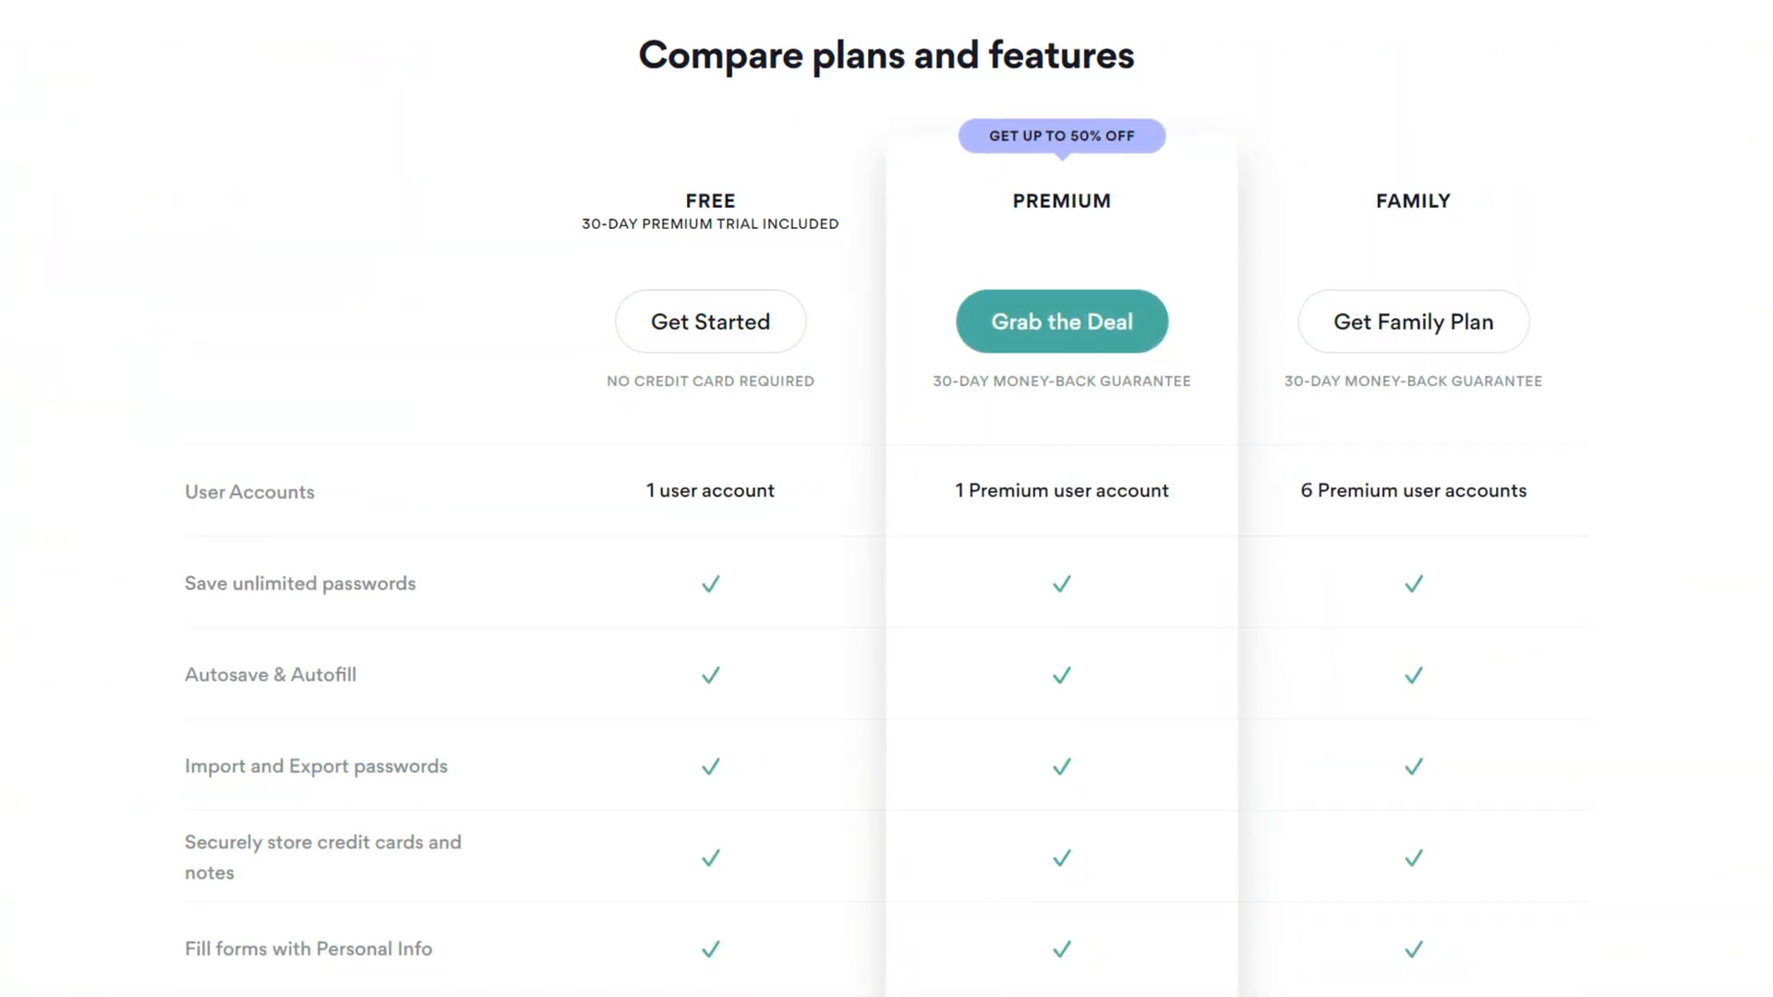
Step: Scroll through the plan comparison table to the 2-year Free, Premium and Family pricing cards
{"action": "scroll", "scroll_direction": "down", "scroll_amount": 3}
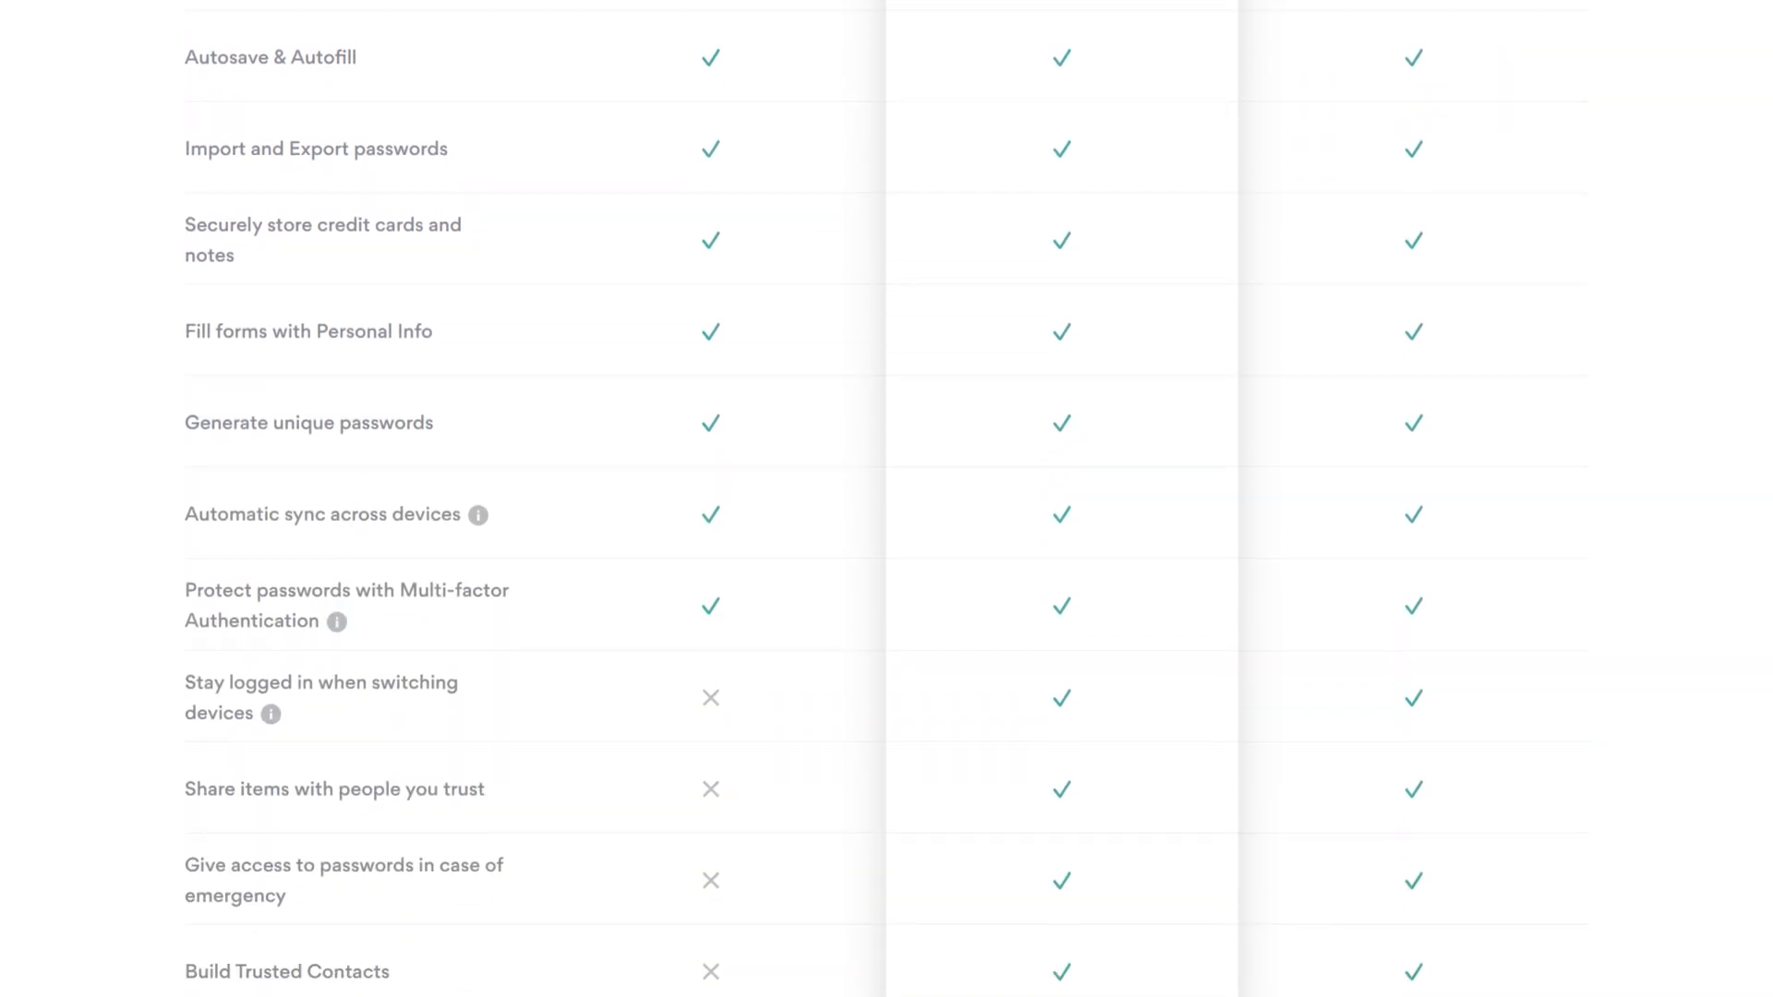
{"action": "scroll", "scroll_direction": "down", "scroll_amount": 3}
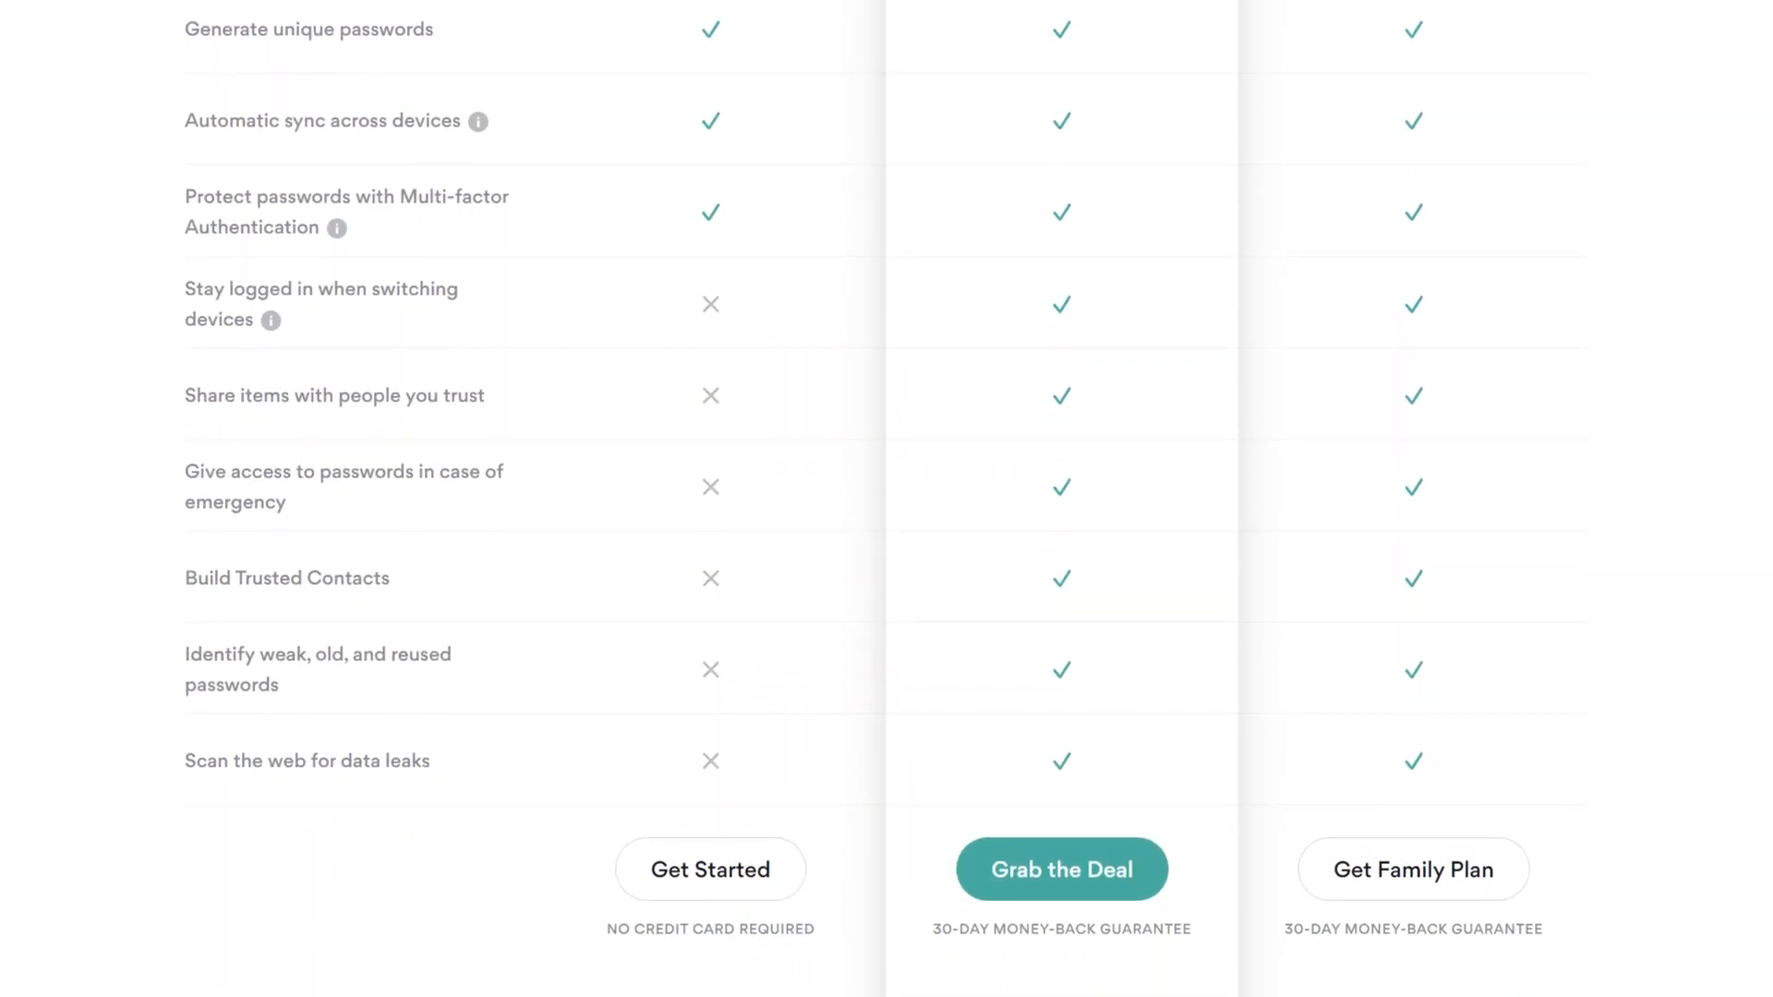
{"action": "scroll", "scroll_direction": "down", "scroll_amount": 3}
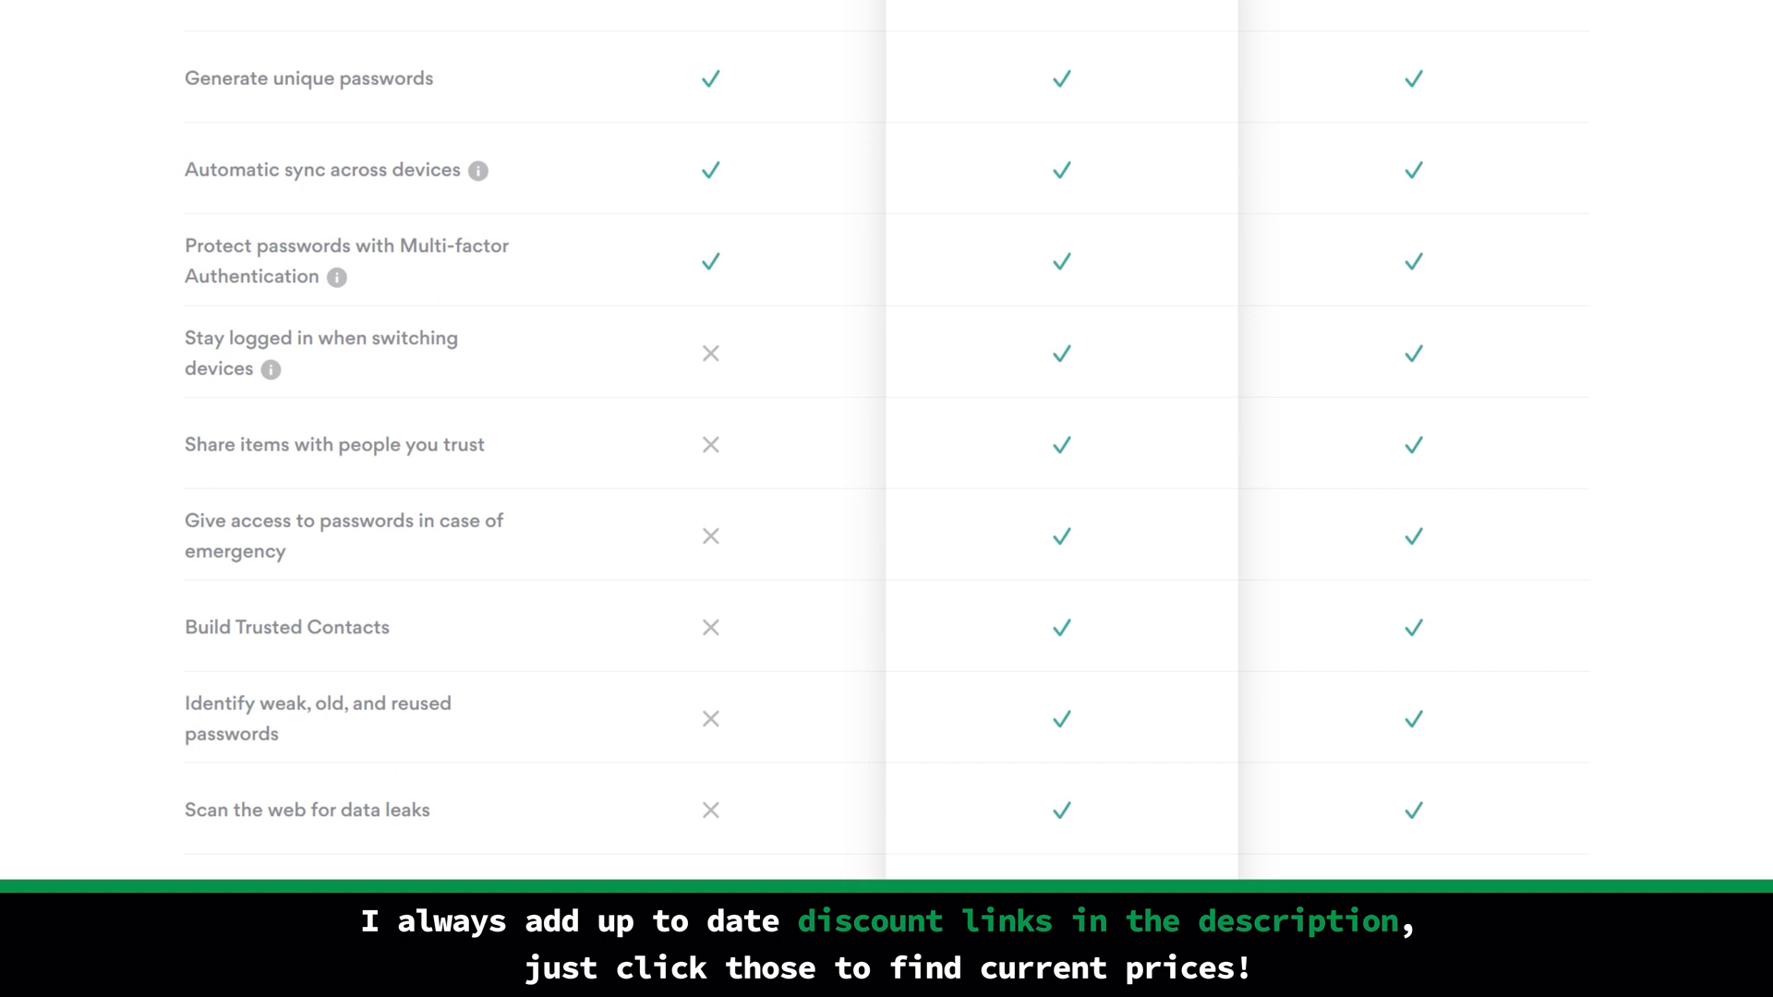
{"action": "scroll", "scroll_direction": "up", "scroll_amount": 3}
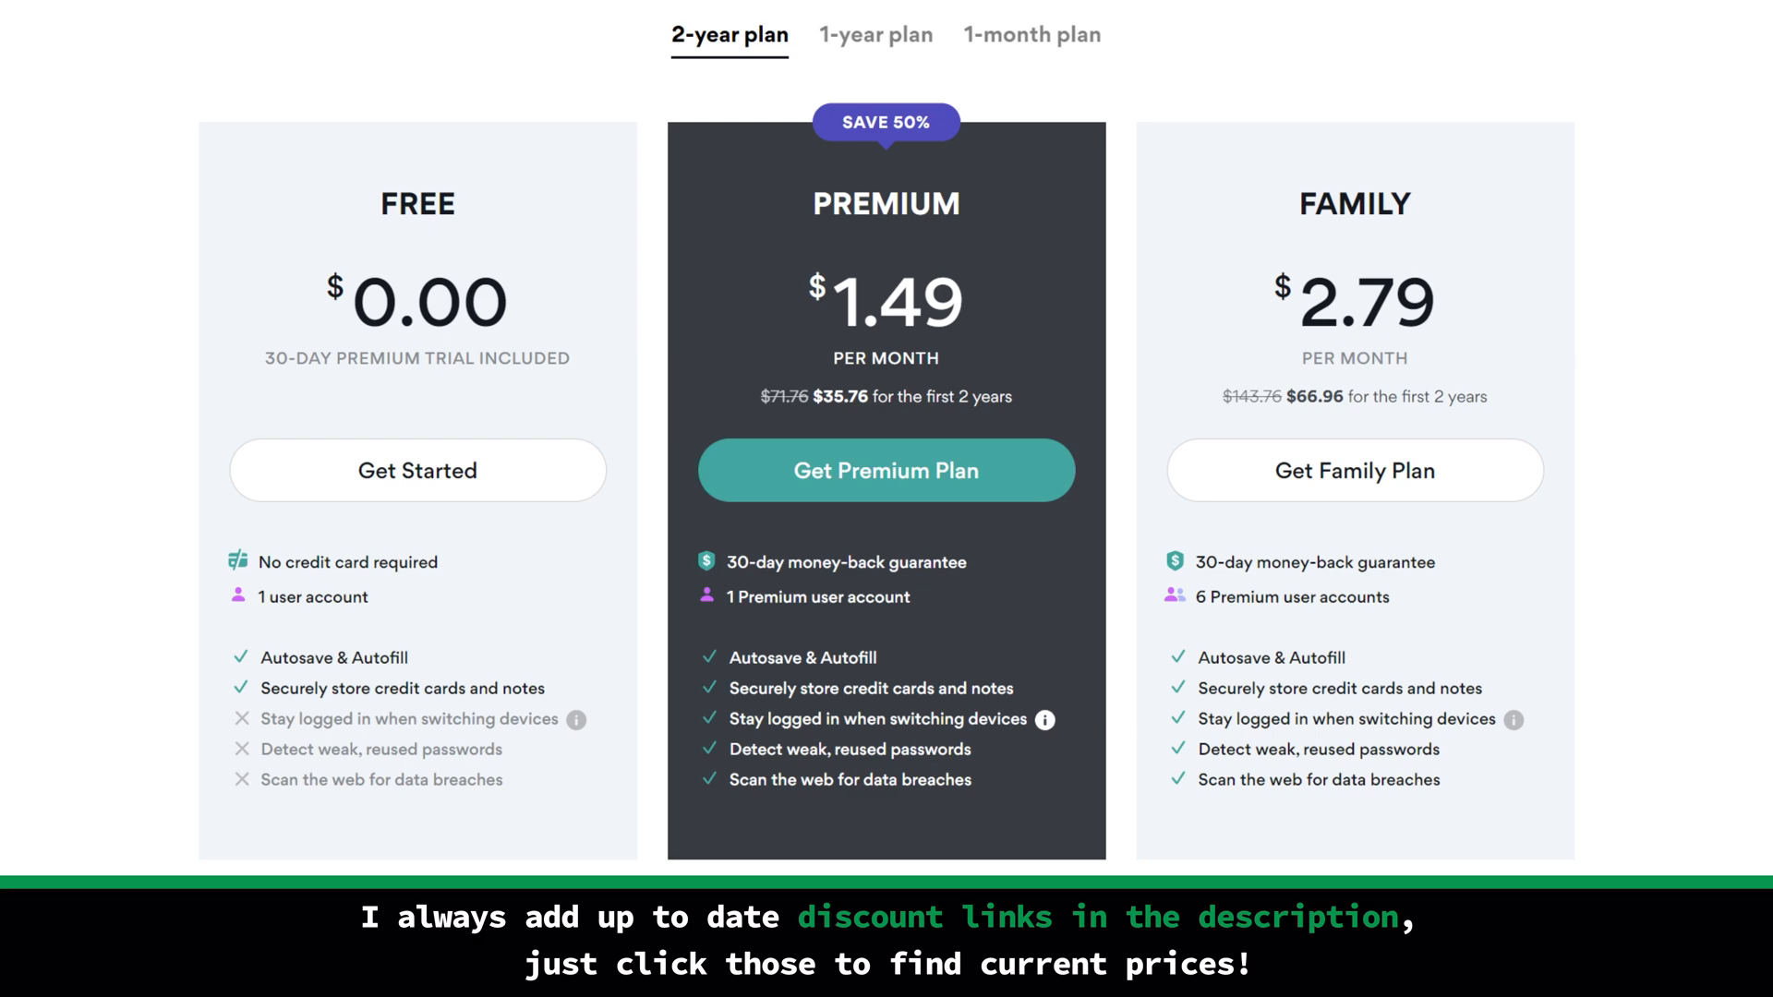
{"action": "scroll", "scroll_direction": "down", "scroll_amount": 3}
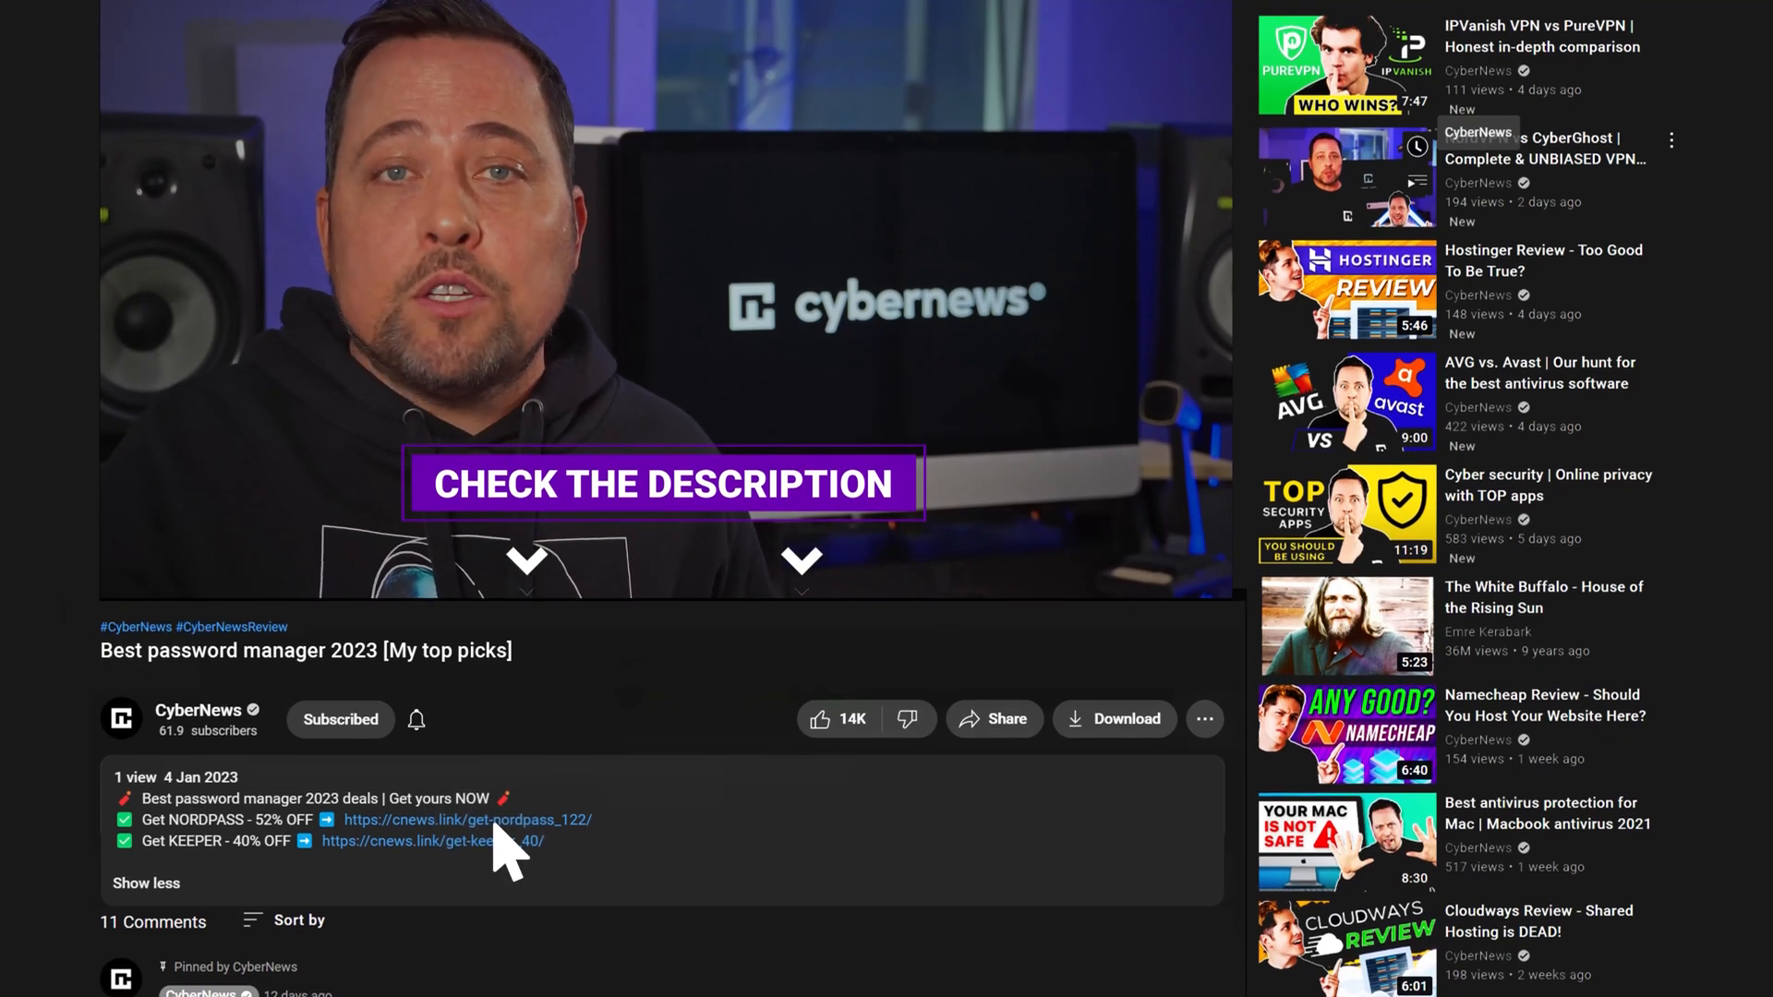
Step: Follow the Get KEEPER 40% OFF link in the video description
{"action": "left_click", "coordinate": [417, 842]}
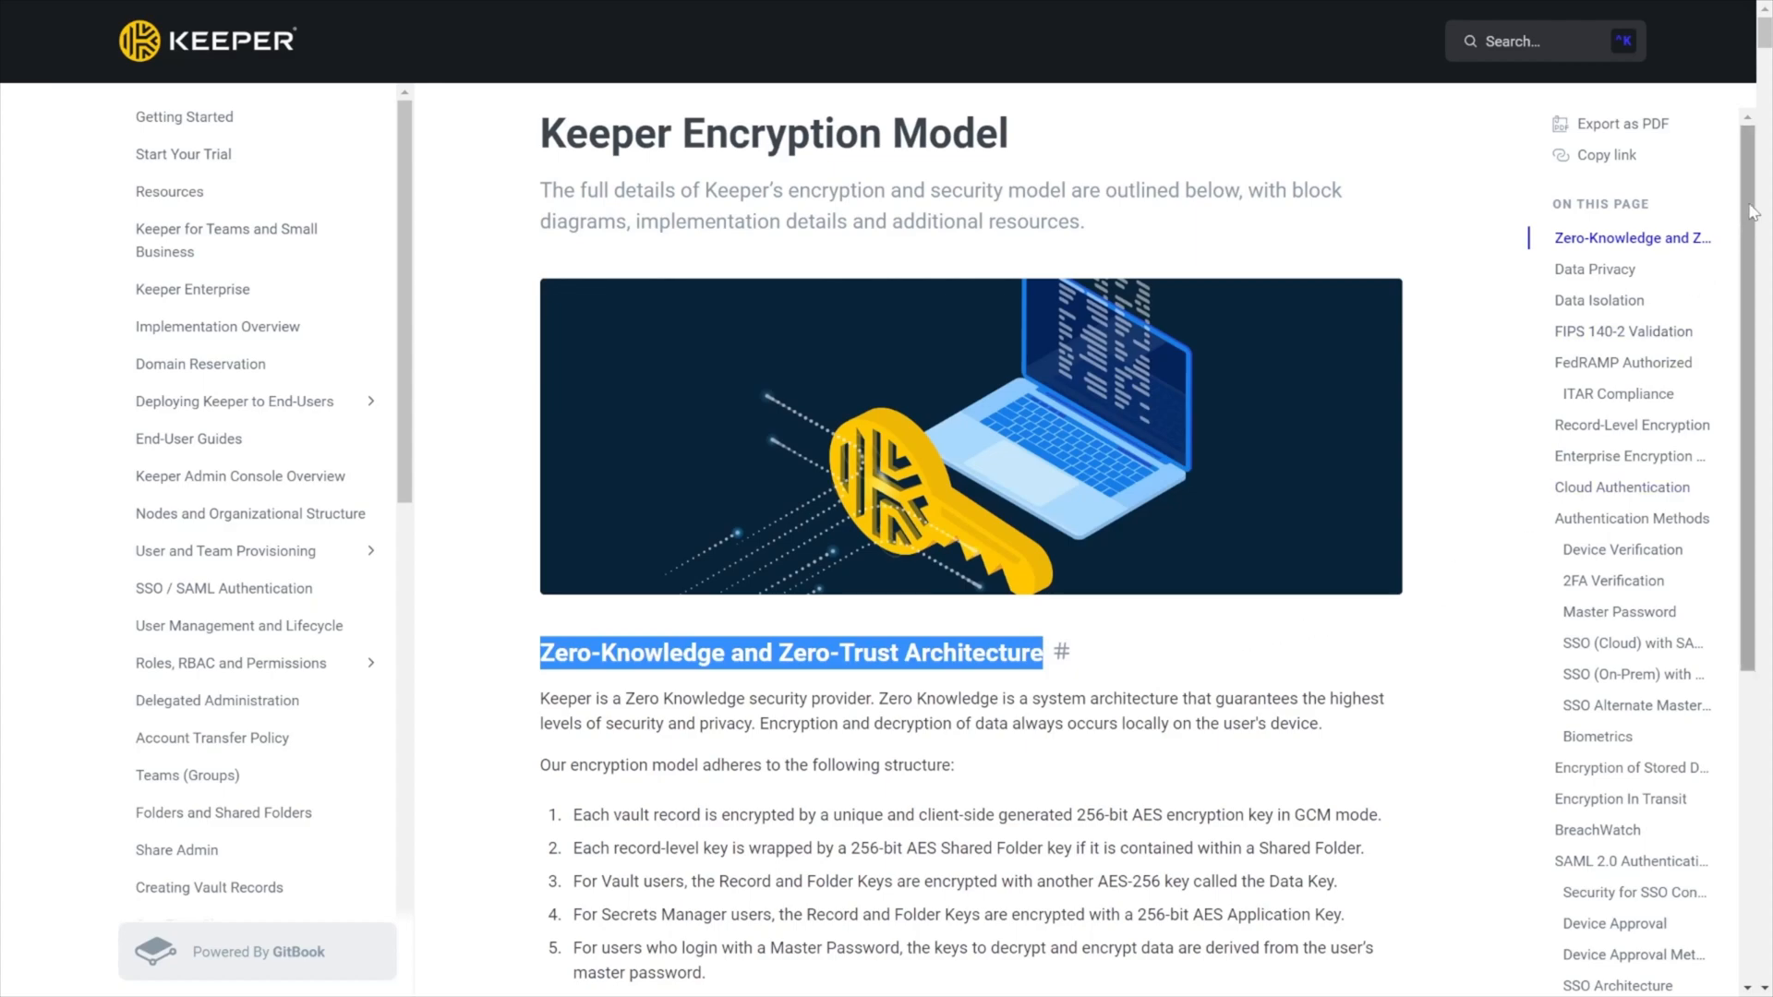
Step: Read Keeper's Zero-Knowledge architecture section, then view BreachWatch from the Security Audit
{"action": "scroll", "scroll_direction": "down", "scroll_amount": 3}
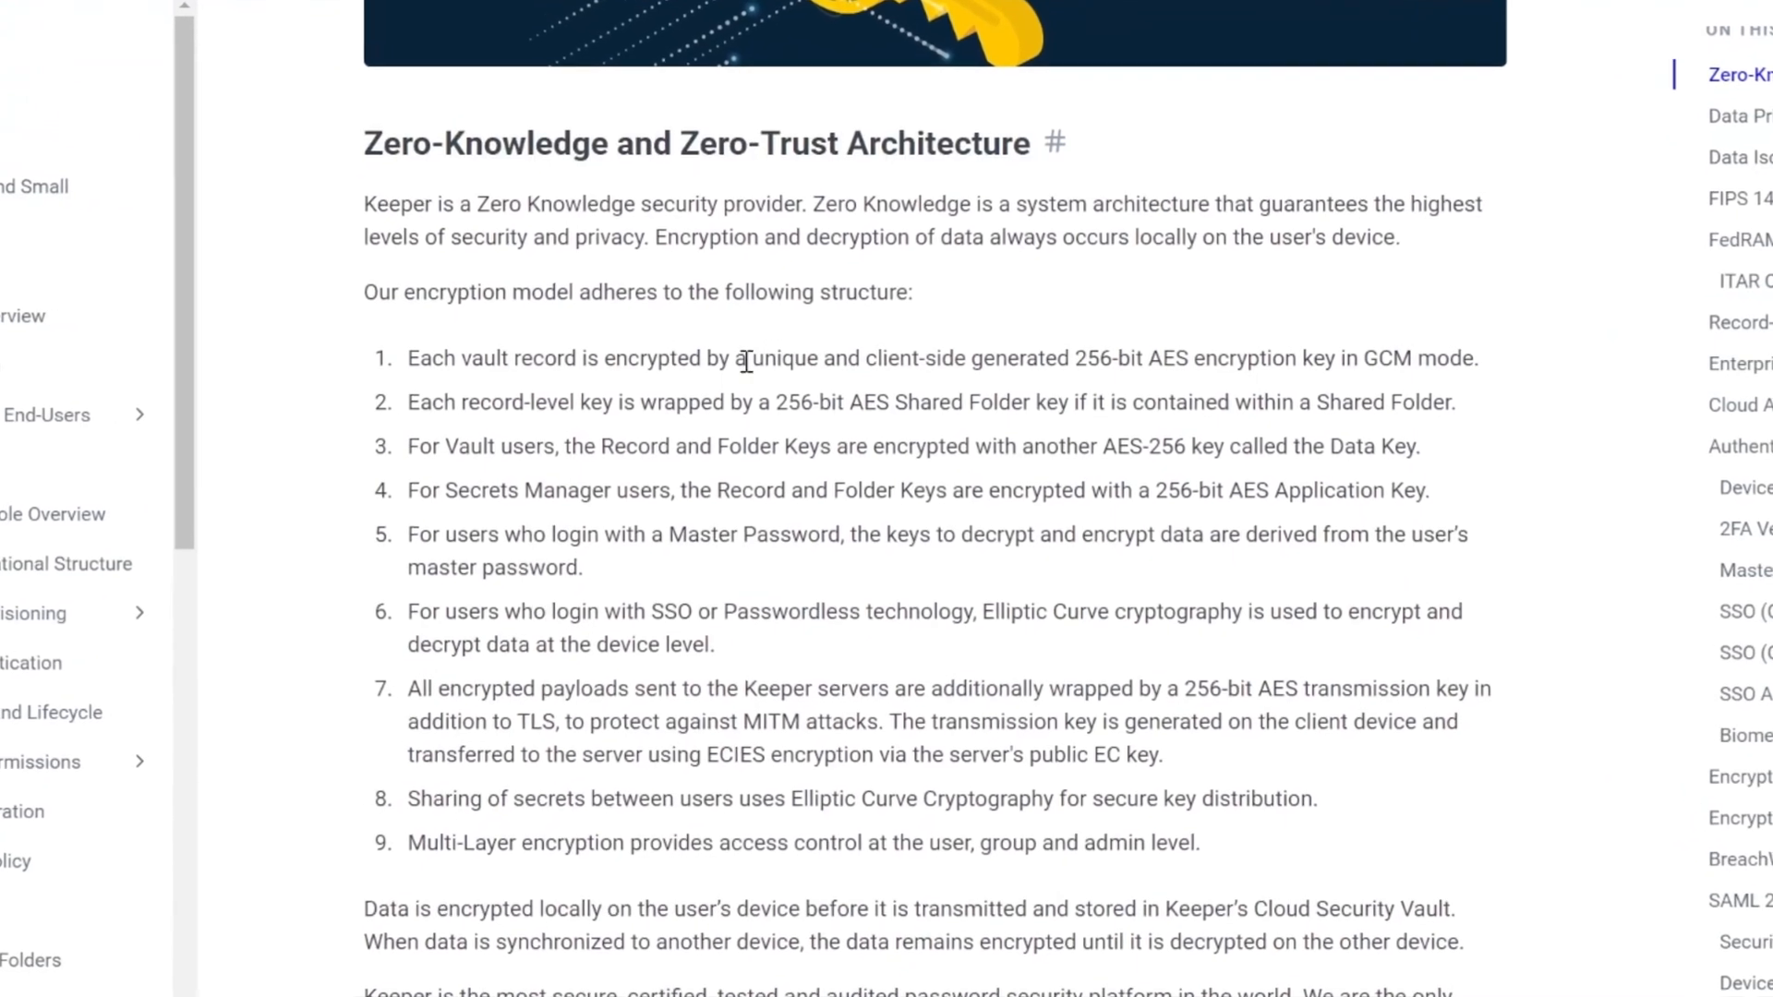
{"action": "scroll", "scroll_direction": "down", "scroll_amount": 3}
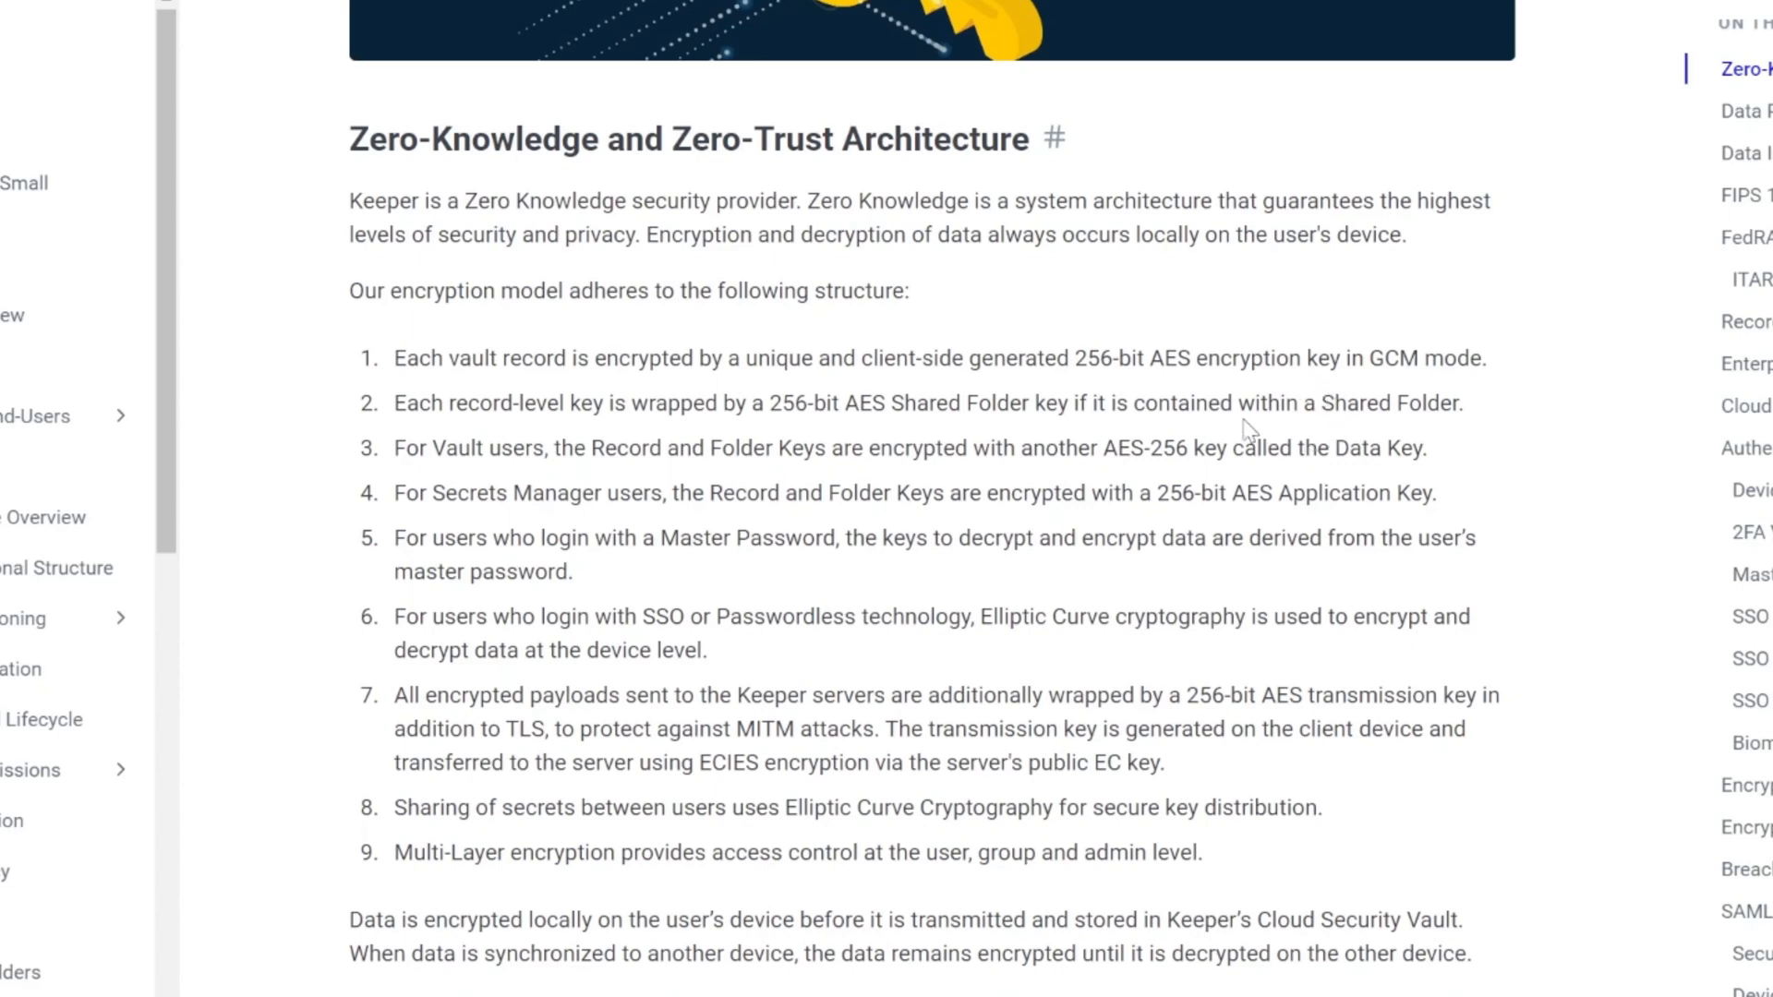
{"action": "left_click_drag", "start_coordinate": [1077, 358], "coordinate": [1189, 358]}
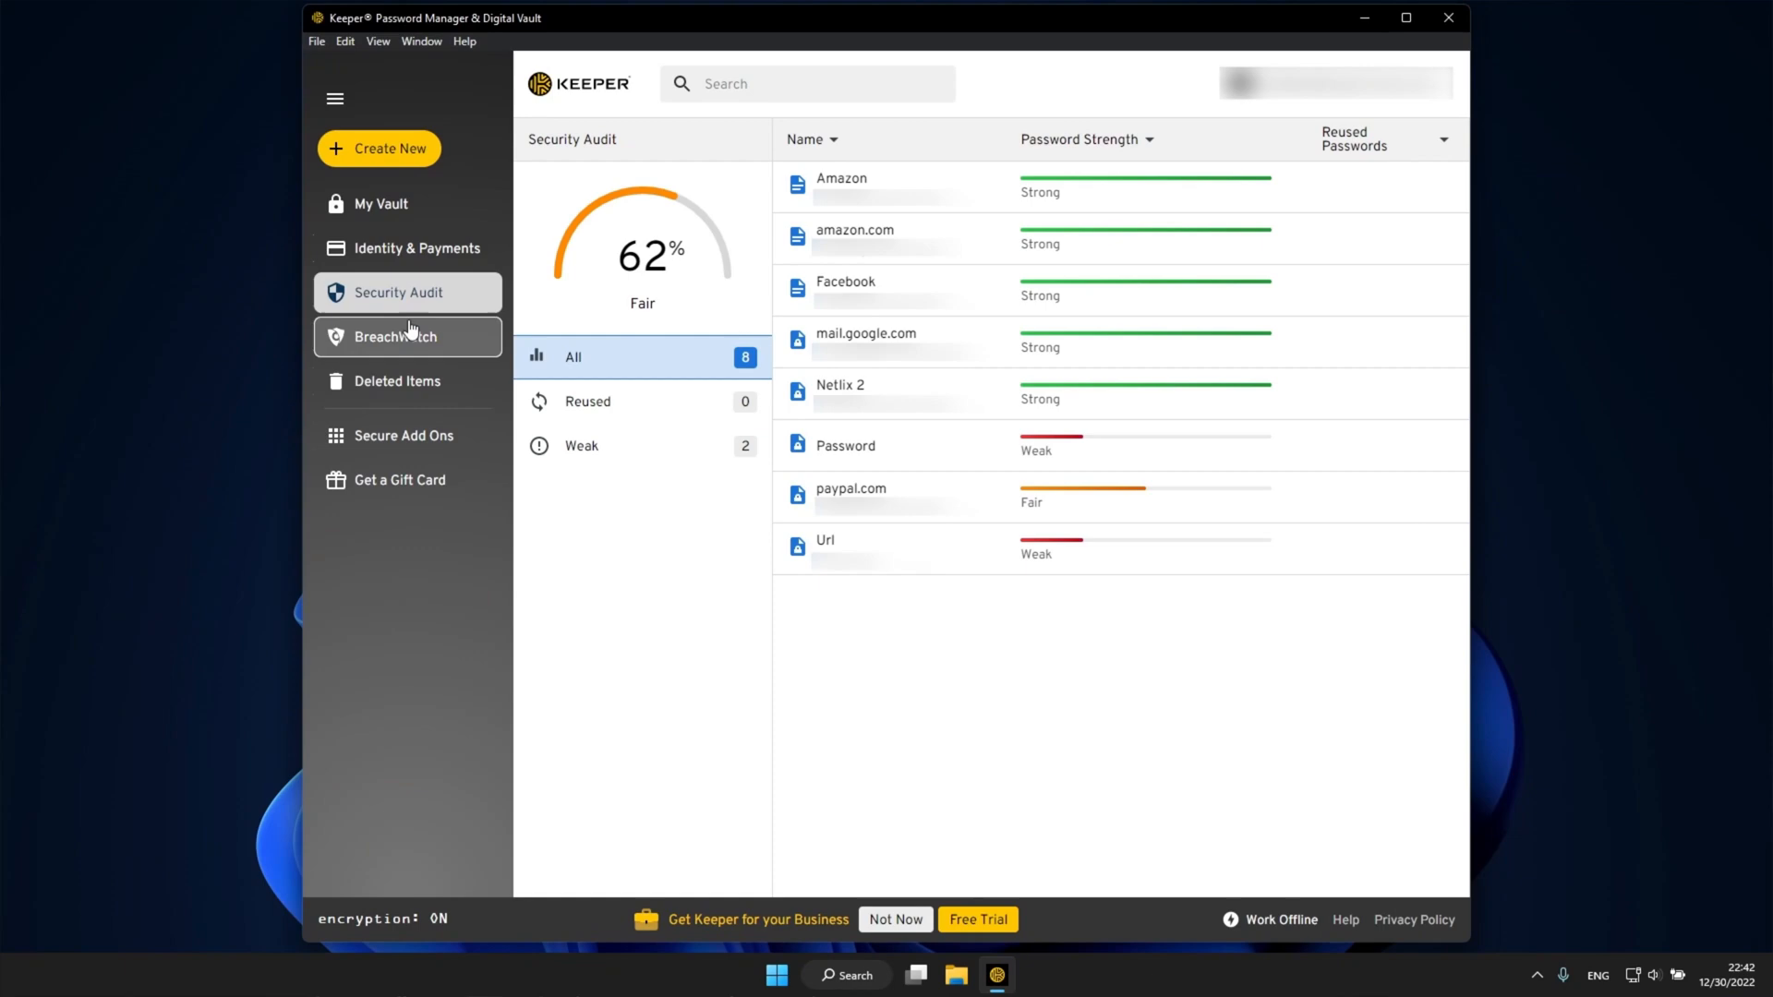
{"action": "left_click", "coordinate": [394, 336]}
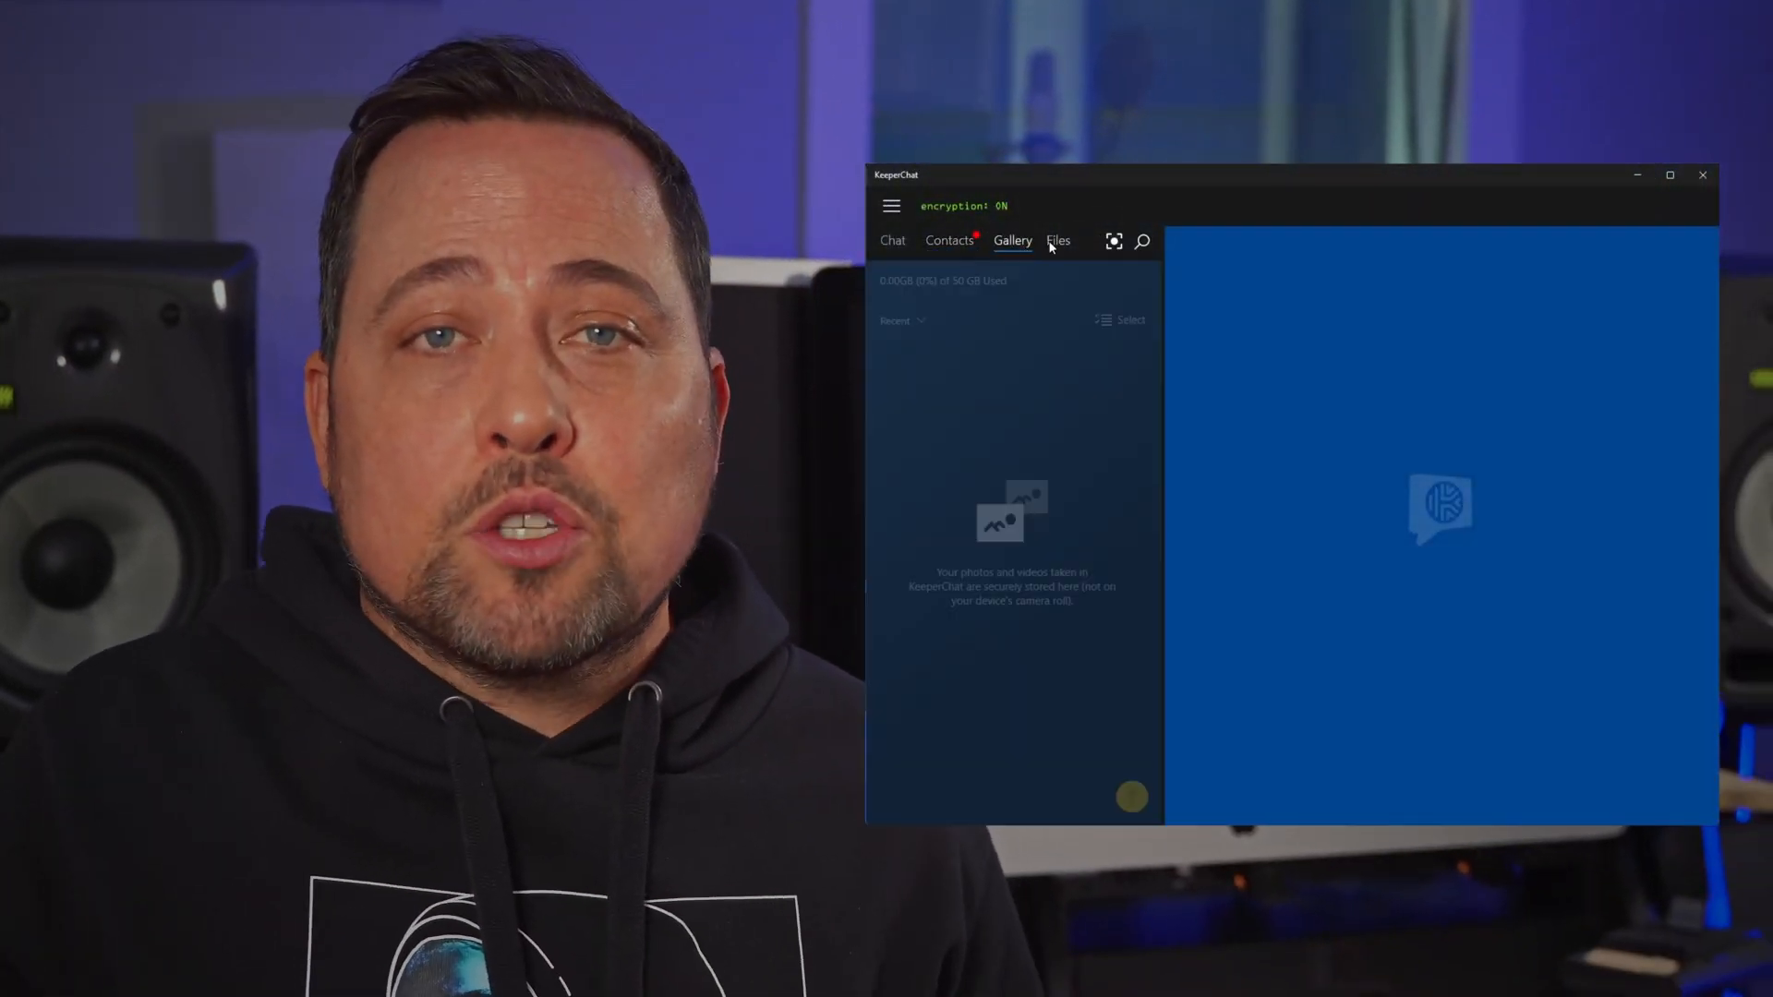
Step: Switch KeeperChat to the Files view
{"action": "left_click", "coordinate": [892, 206]}
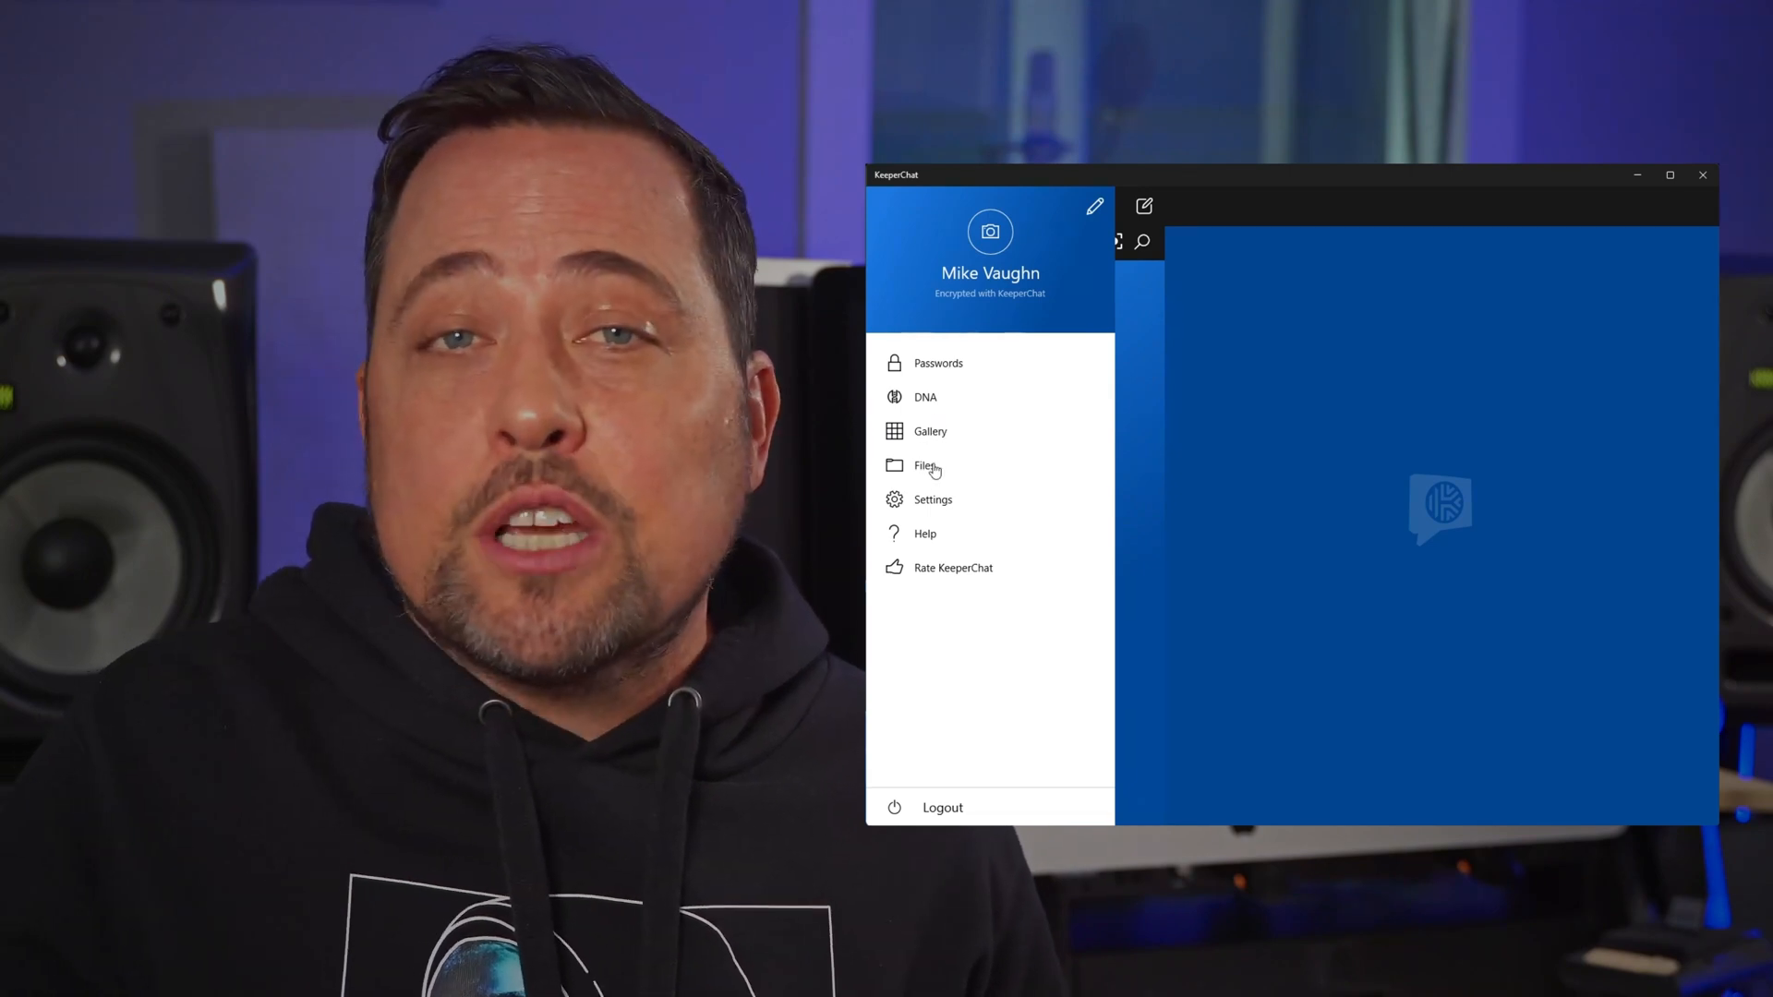
{"action": "mouse_move", "coordinate": [1032, 625]}
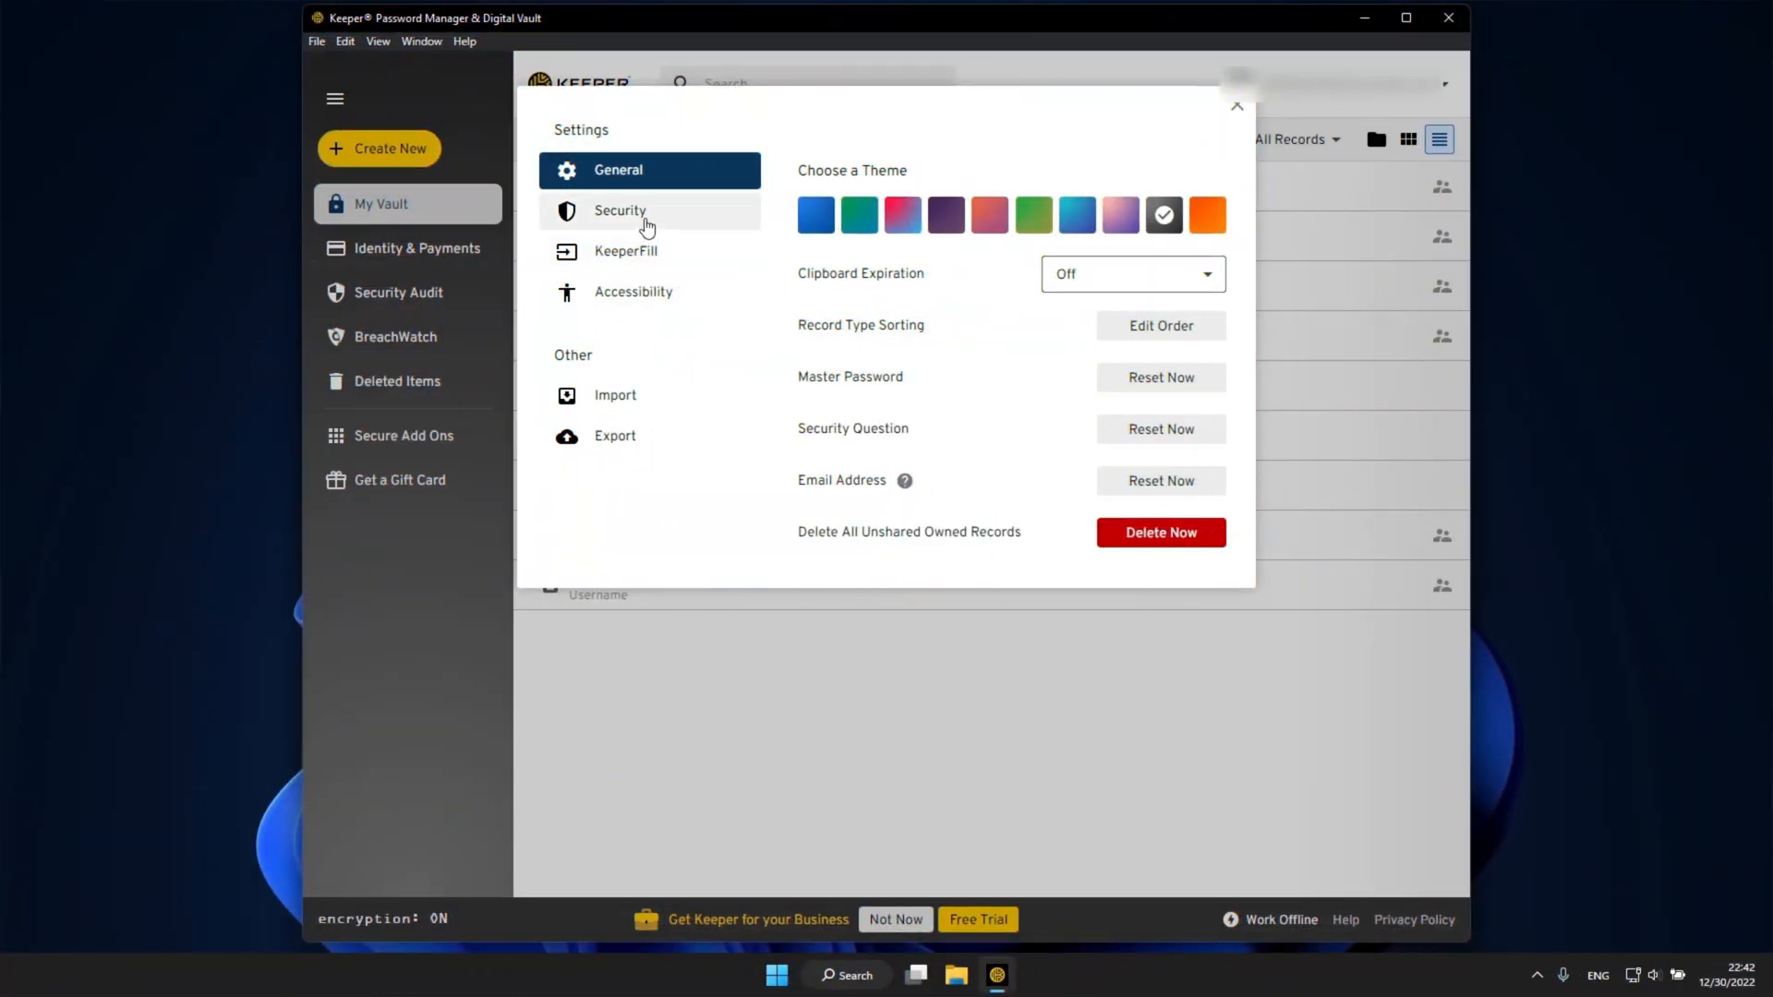
Step: In Keeper's Security settings, enable Self-Destruct to erase local files after 5 failed logins
{"action": "left_click", "coordinate": [620, 210]}
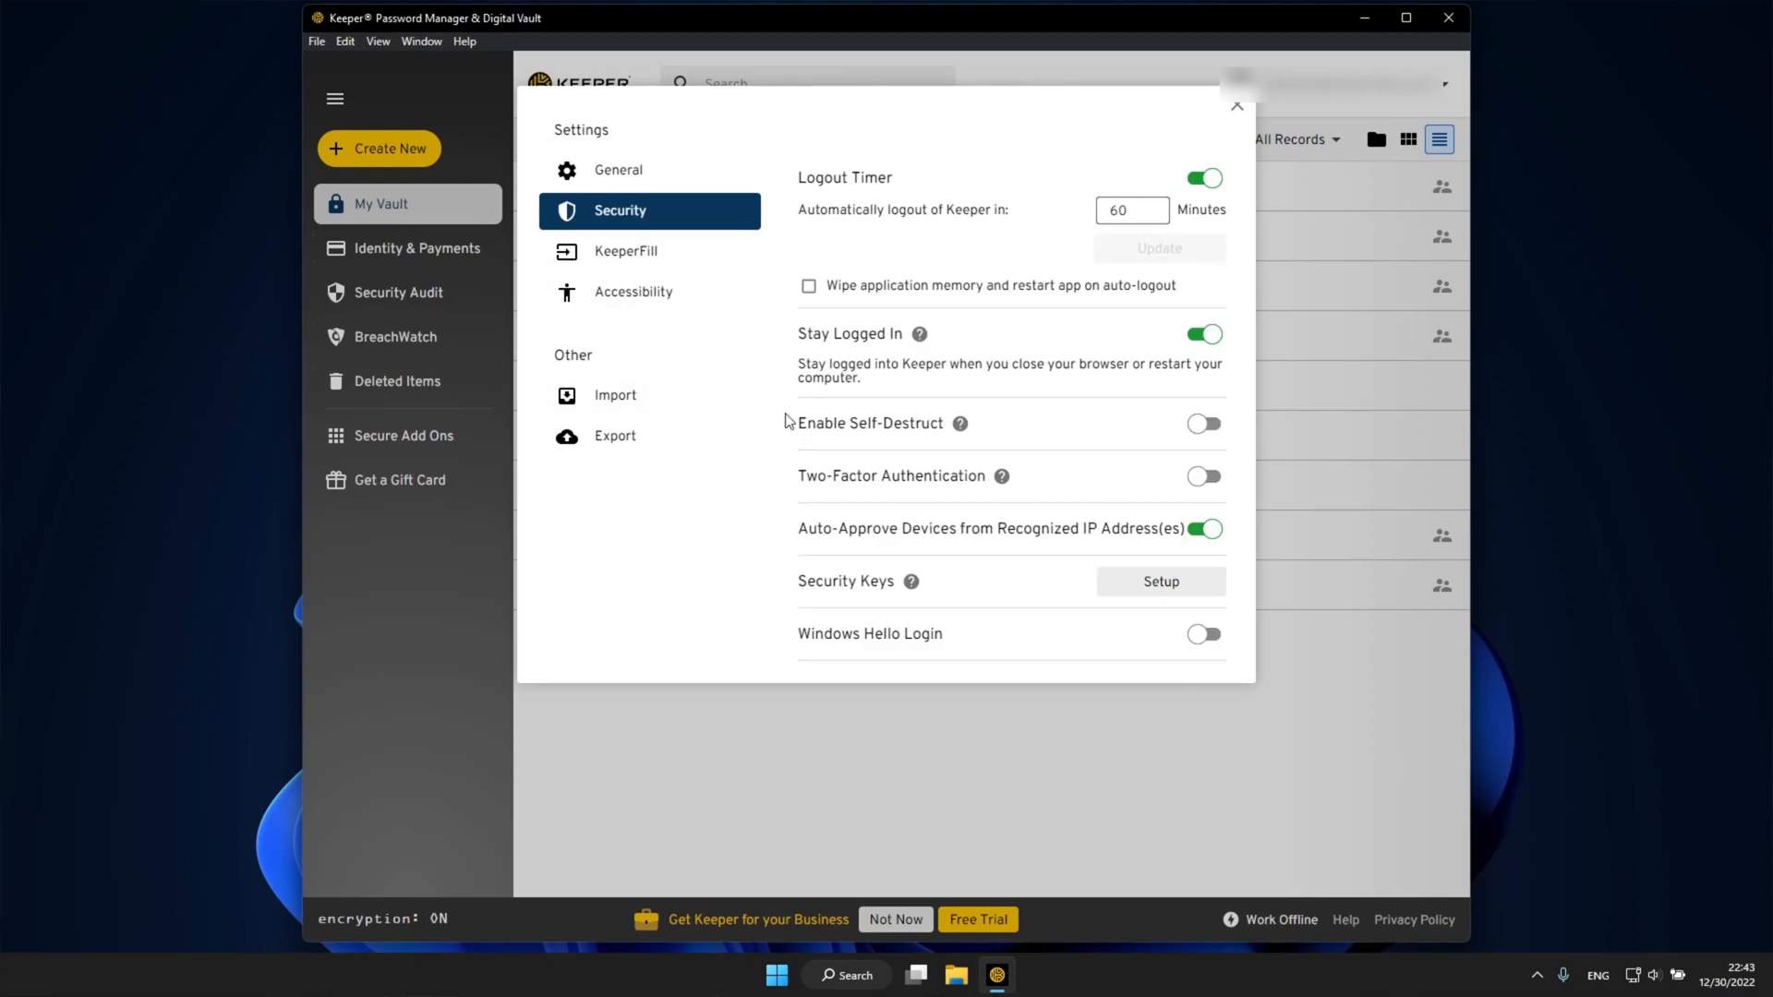
{"action": "left_click", "coordinate": [1203, 424]}
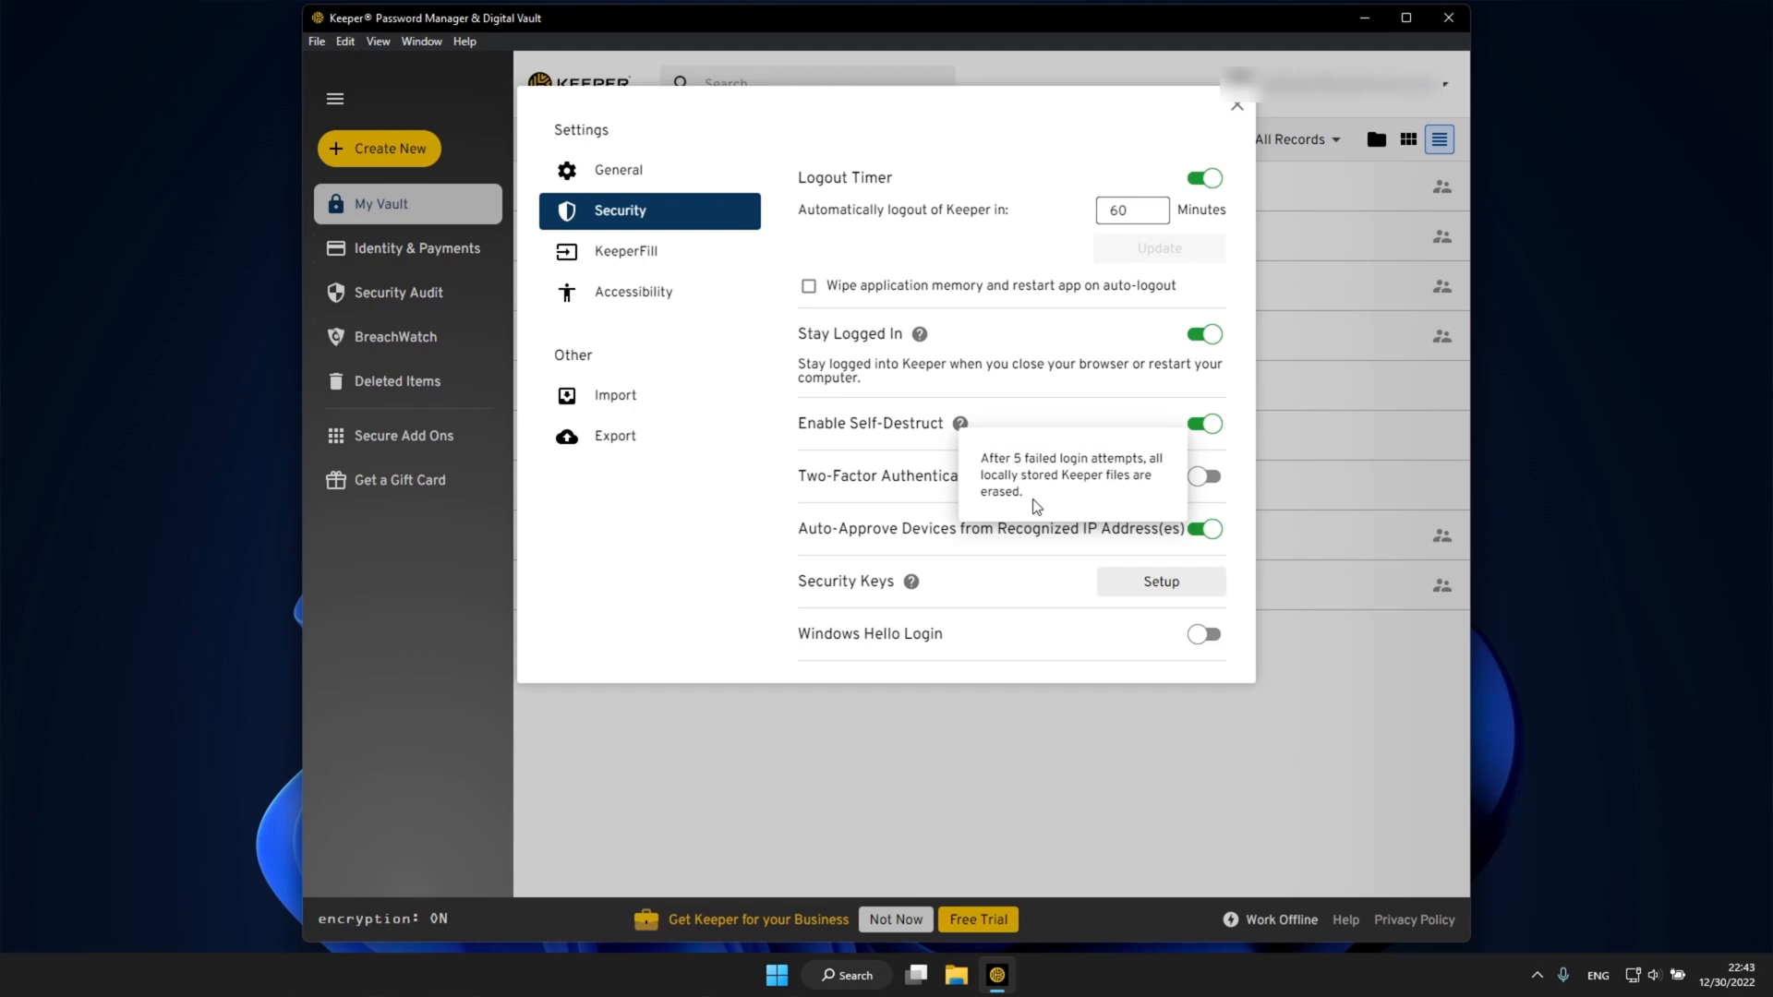
{"action": "mouse_move", "coordinate": [1258, 144]}
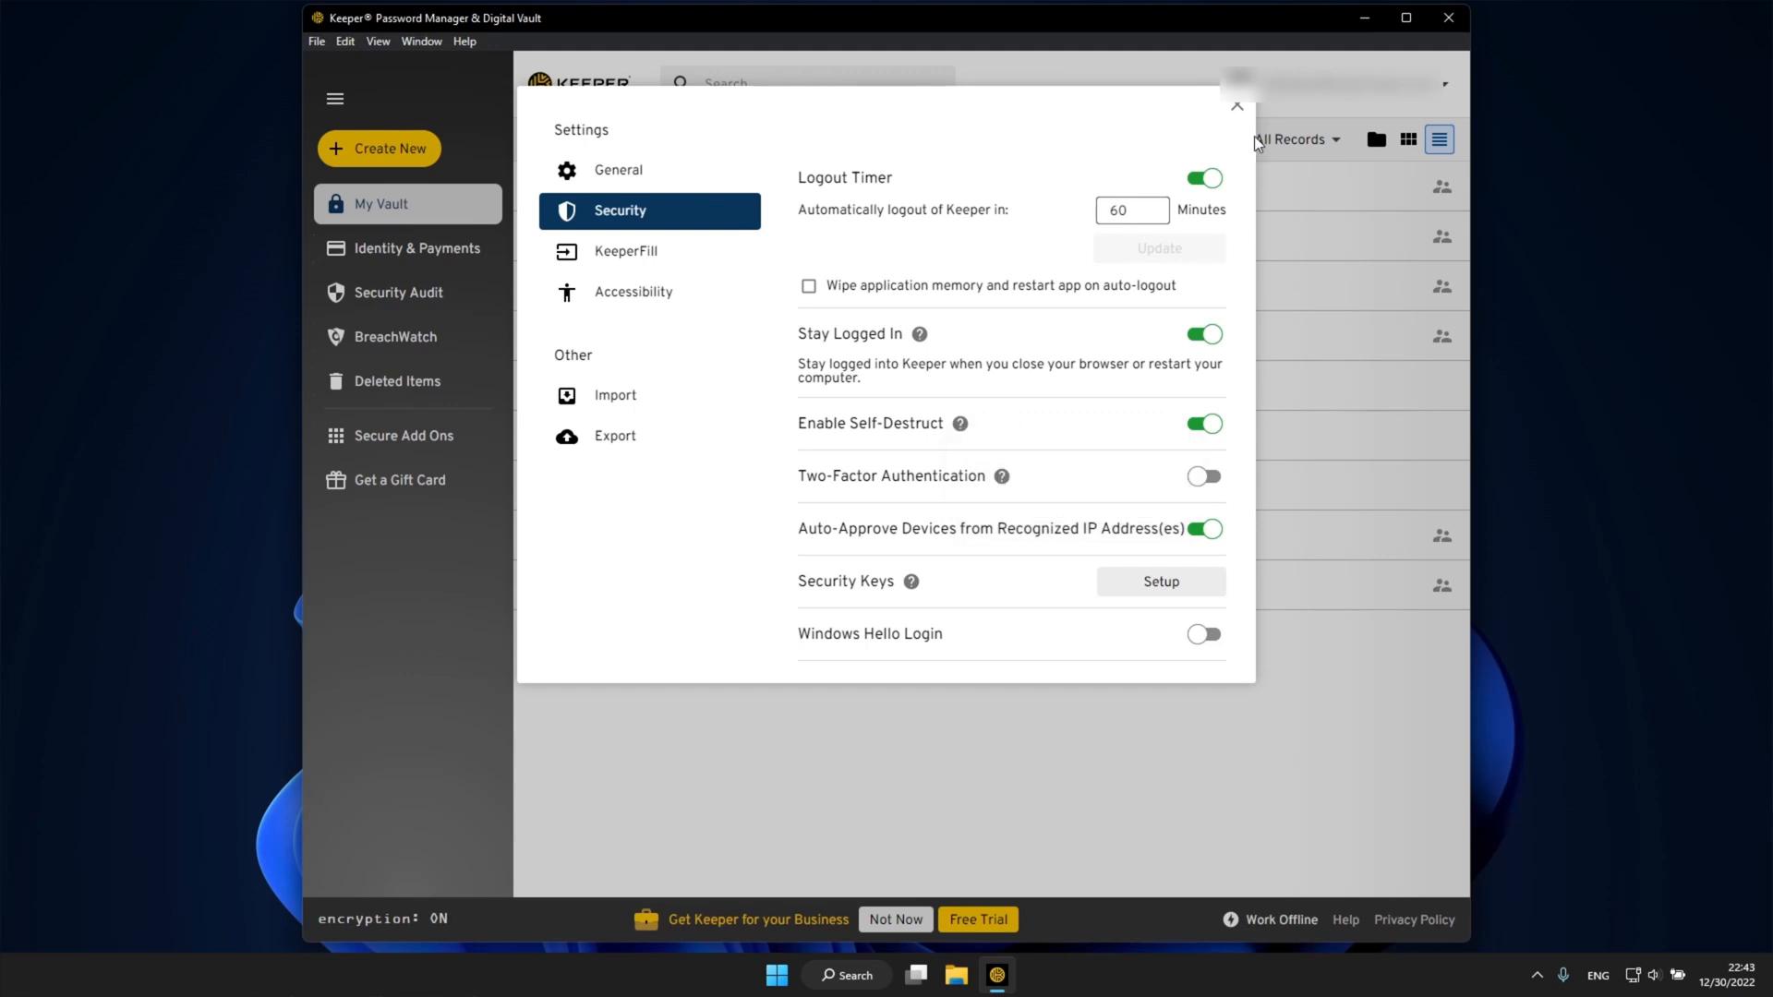